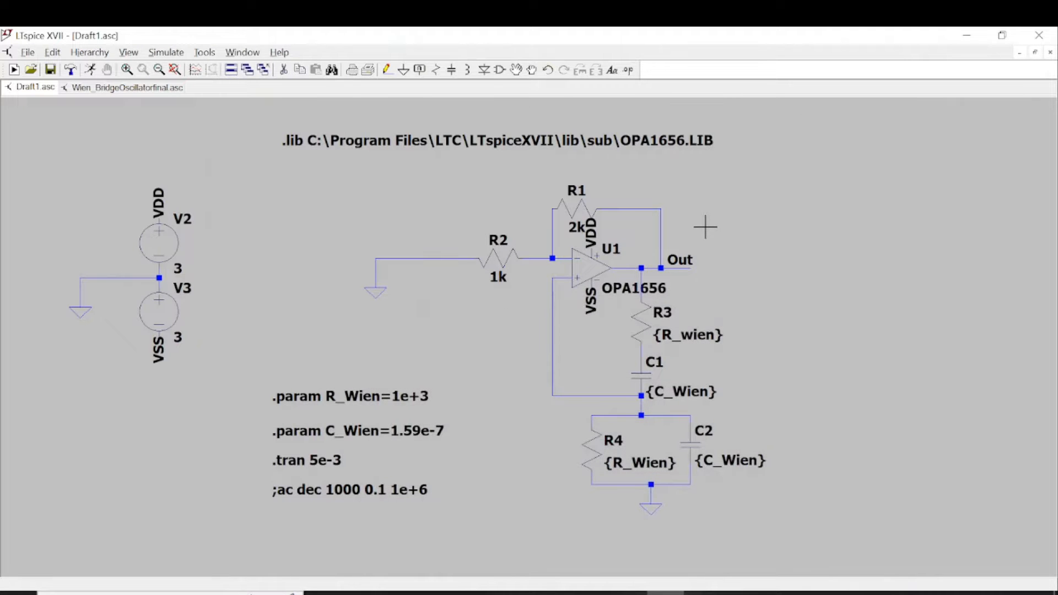
{"action": "mouse_move", "coordinate": [751, 252]}
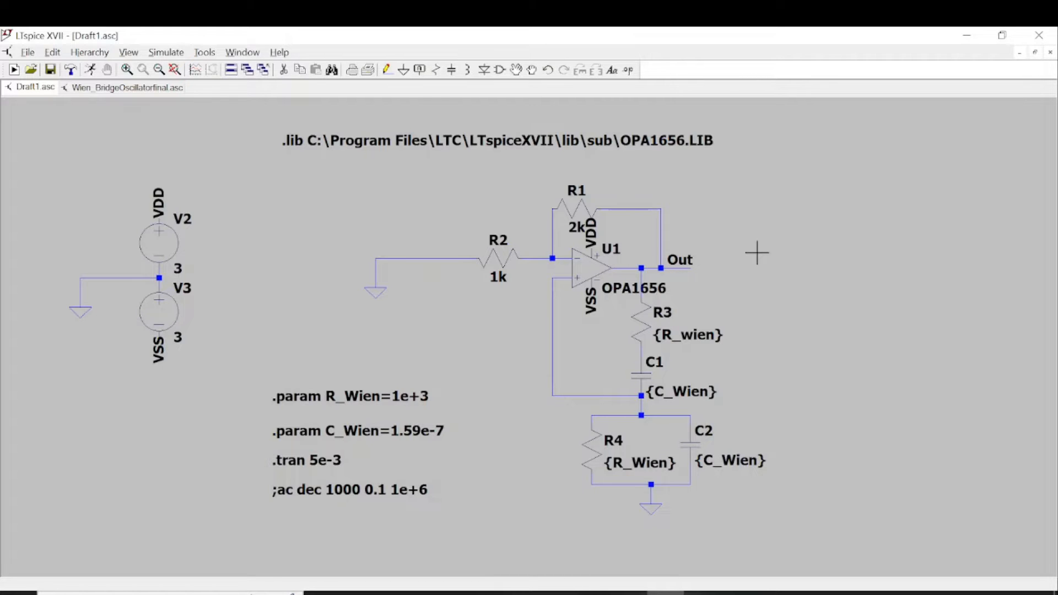
{"action": "mouse_move", "coordinate": [692, 322]}
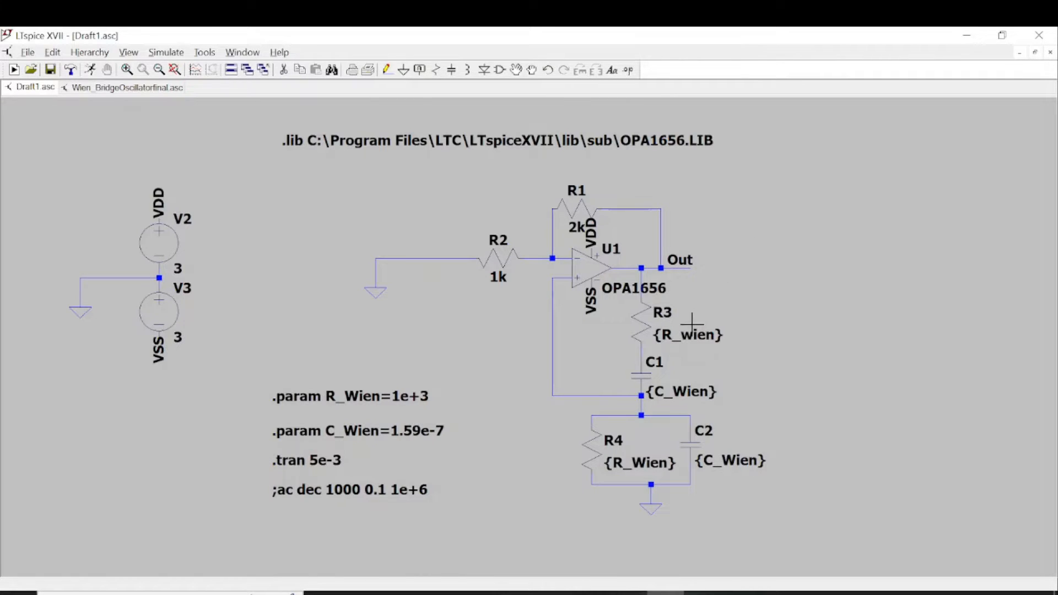
{"action": "mouse_move", "coordinate": [691, 331]}
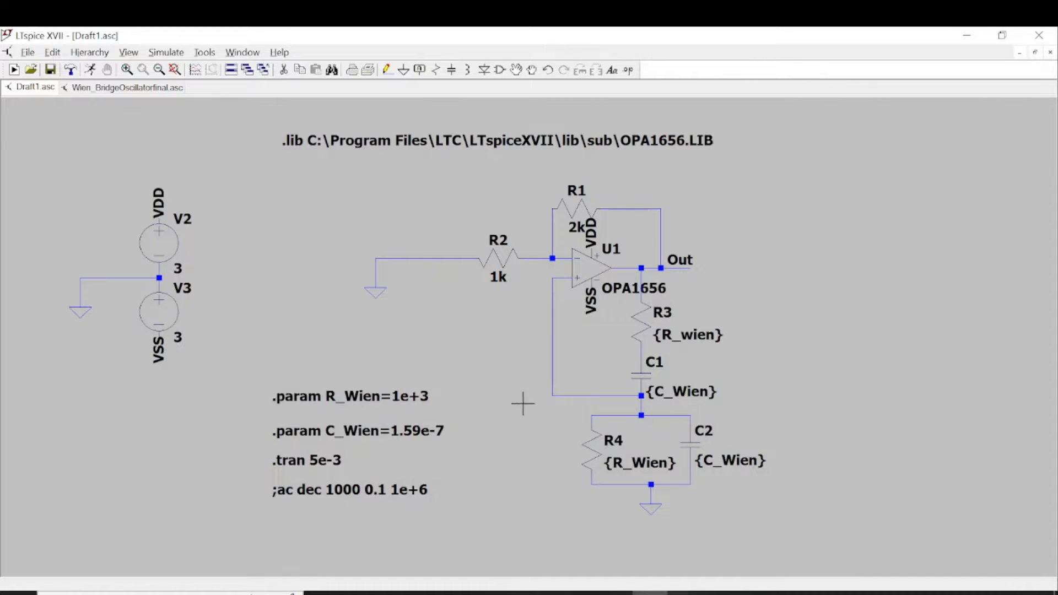
{"action": "mouse_move", "coordinate": [238, 483]}
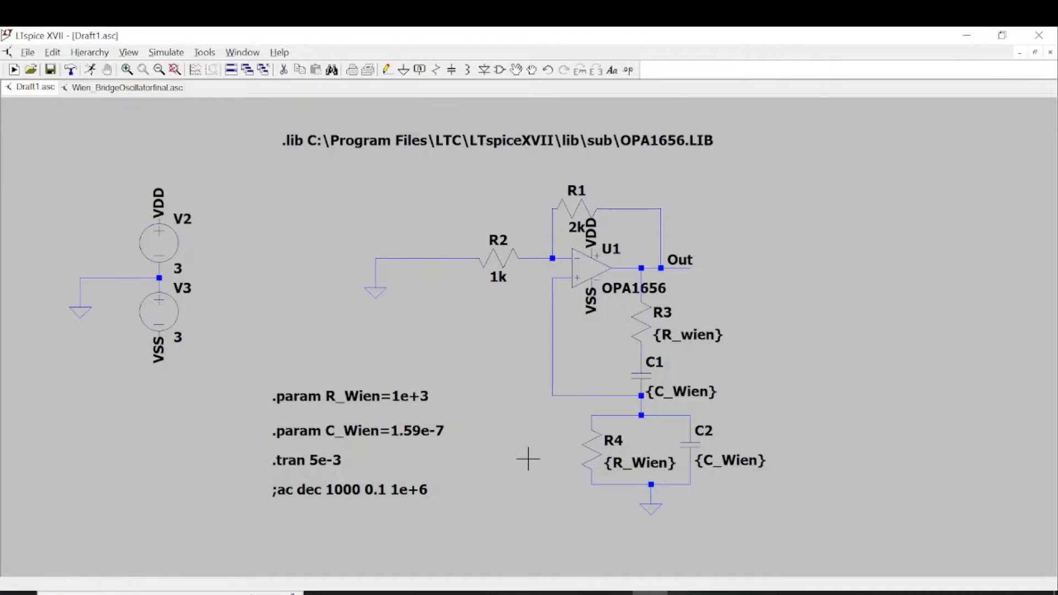
{"action": "mouse_move", "coordinate": [300, 500]}
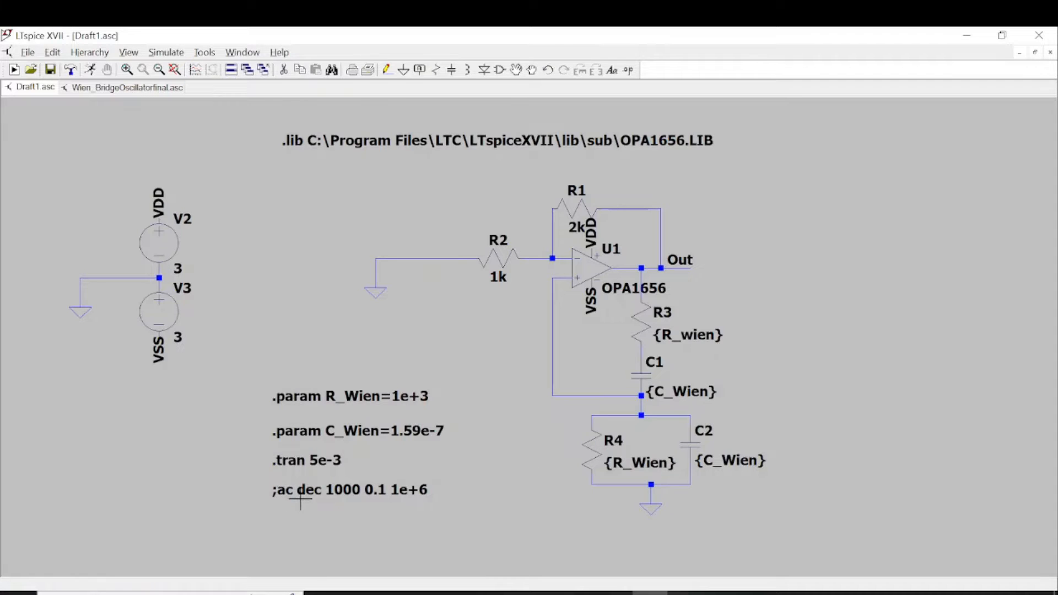
{"action": "mouse_move", "coordinate": [321, 490]}
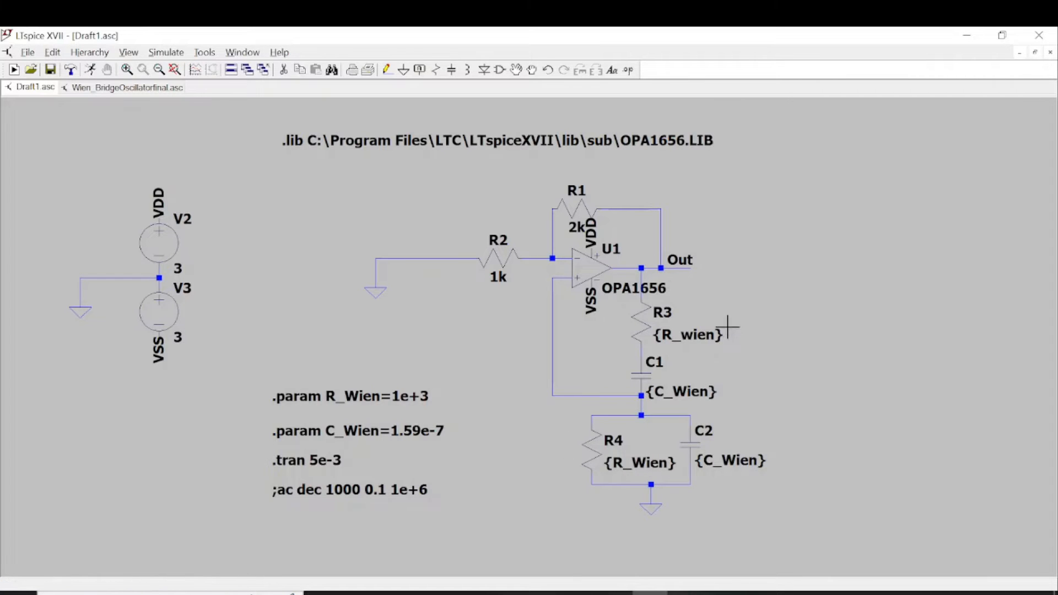
{"action": "mouse_move", "coordinate": [491, 508]}
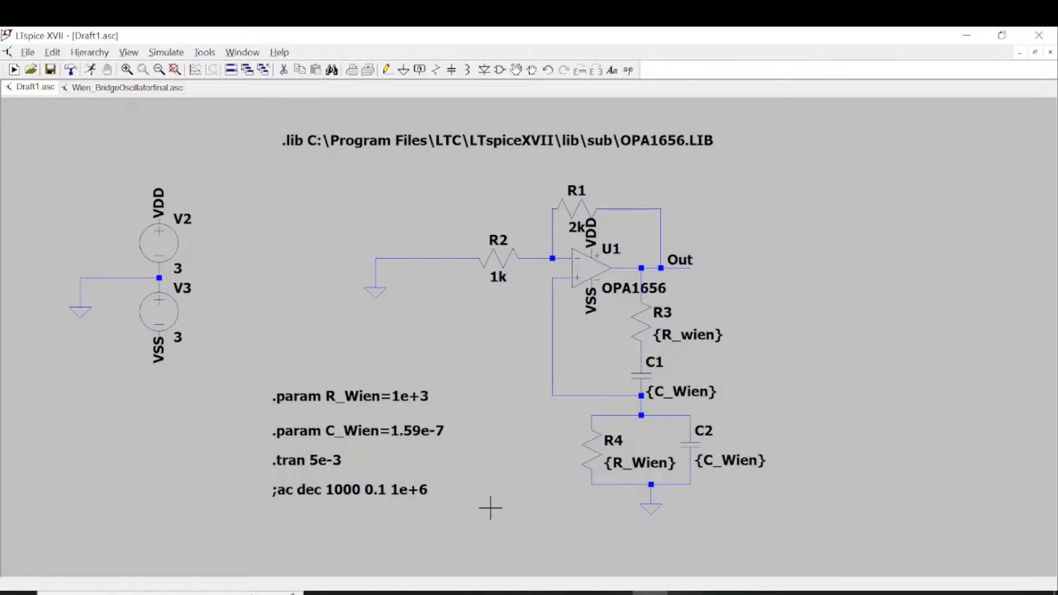
{"action": "mouse_move", "coordinate": [482, 502]}
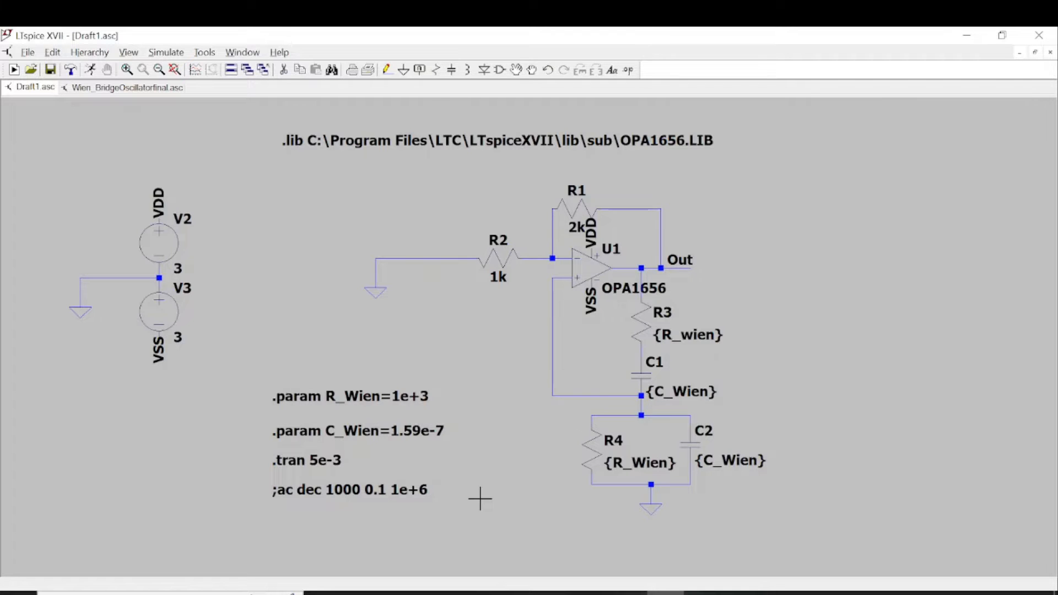
{"action": "mouse_move", "coordinate": [796, 386]}
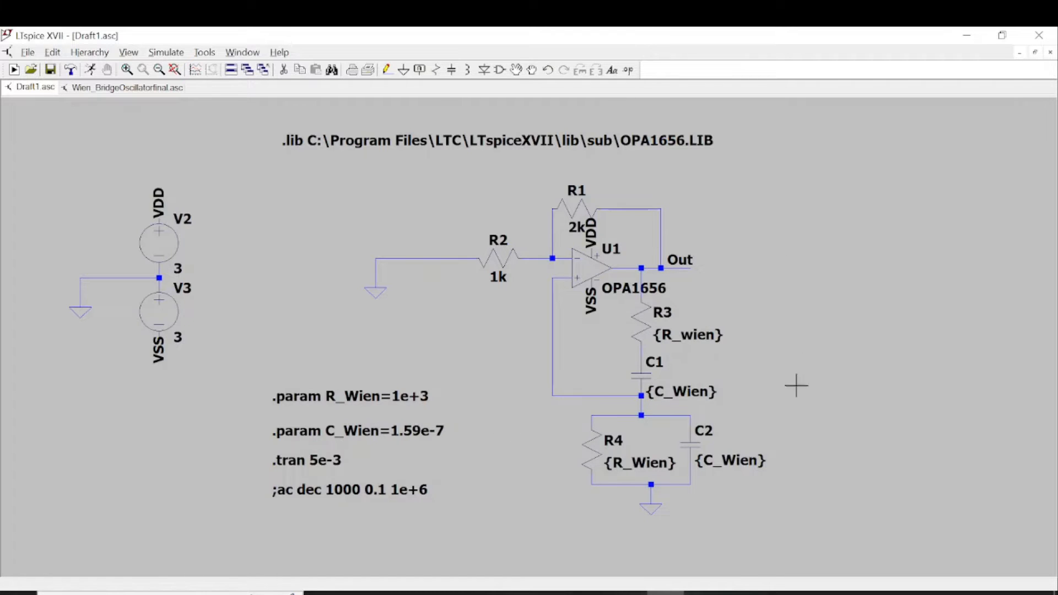
{"action": "mouse_move", "coordinate": [511, 388]}
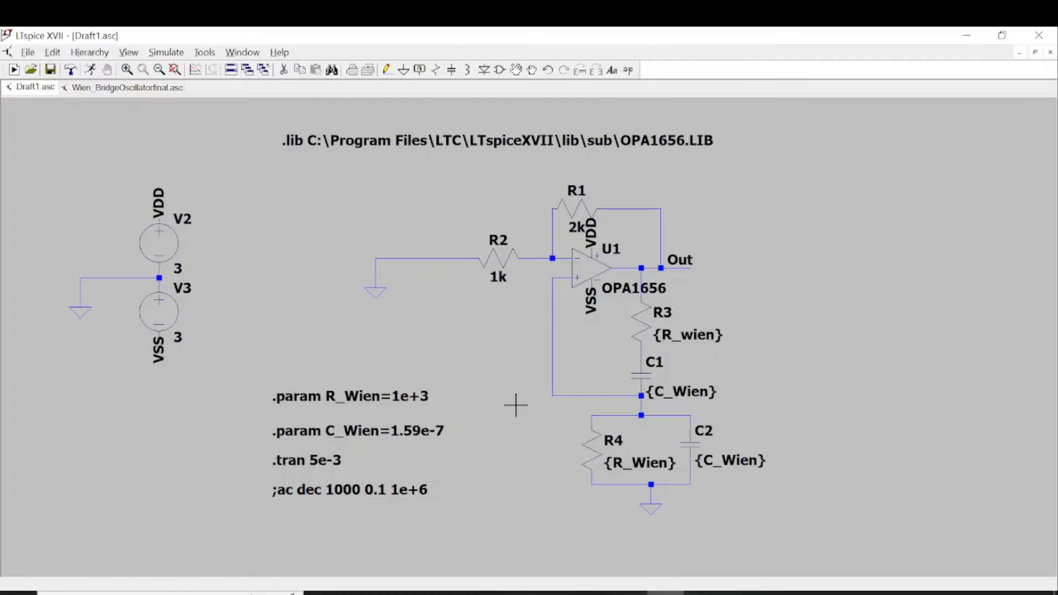
{"action": "mouse_move", "coordinate": [614, 223]}
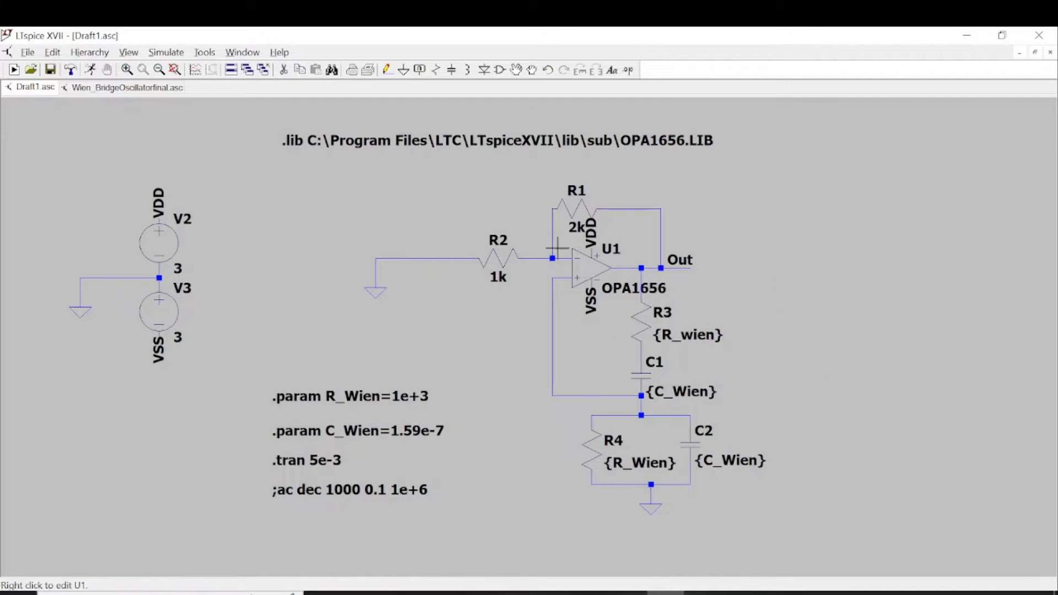
{"action": "mouse_move", "coordinate": [746, 276]}
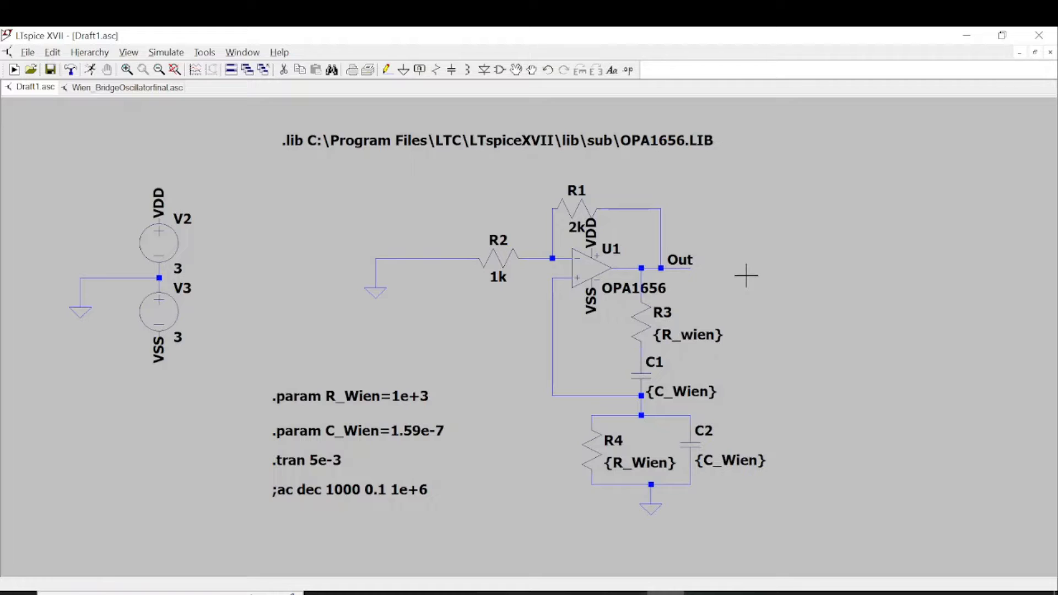
{"action": "mouse_move", "coordinate": [781, 290]}
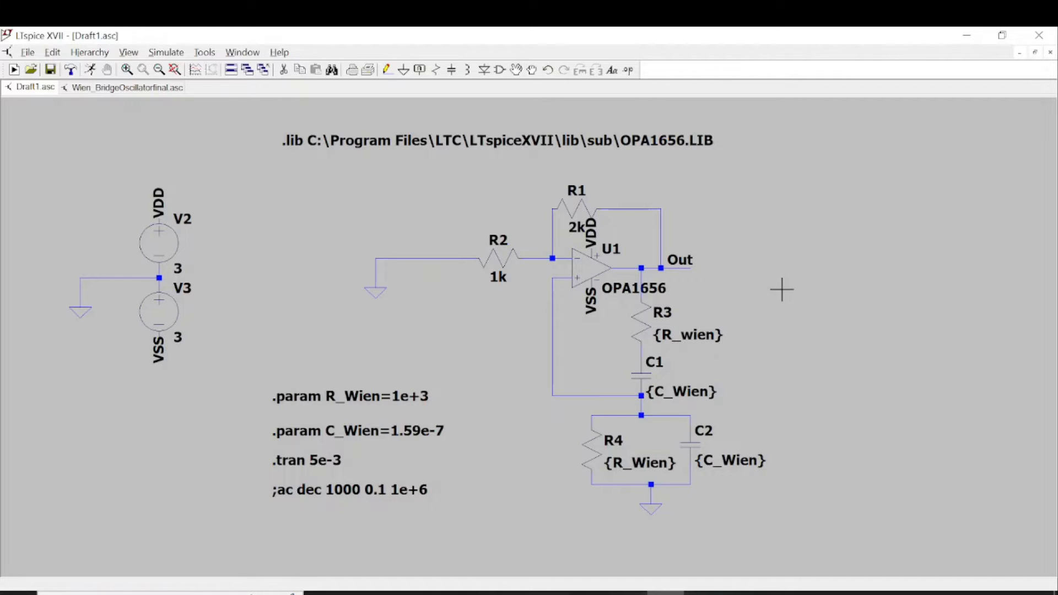
{"action": "mouse_move", "coordinate": [755, 280]}
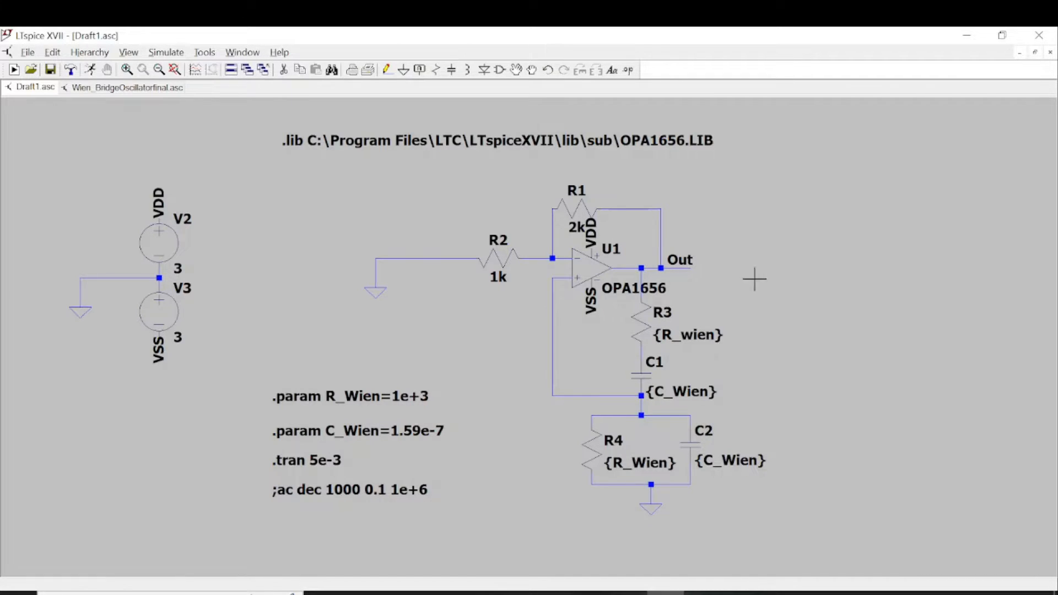
{"action": "mouse_move", "coordinate": [755, 225]}
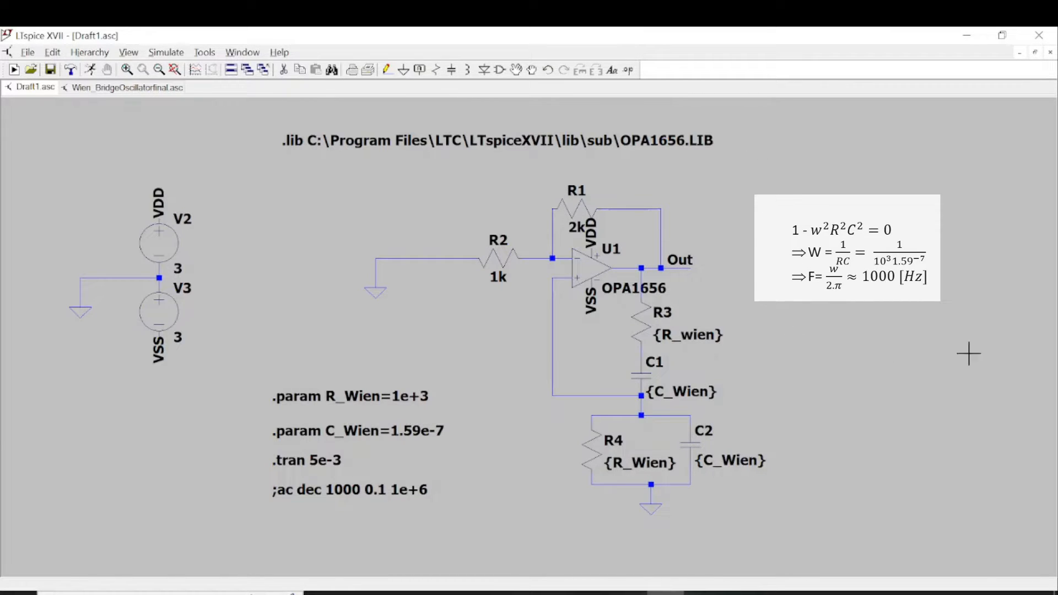
{"action": "mouse_move", "coordinate": [1010, 139]}
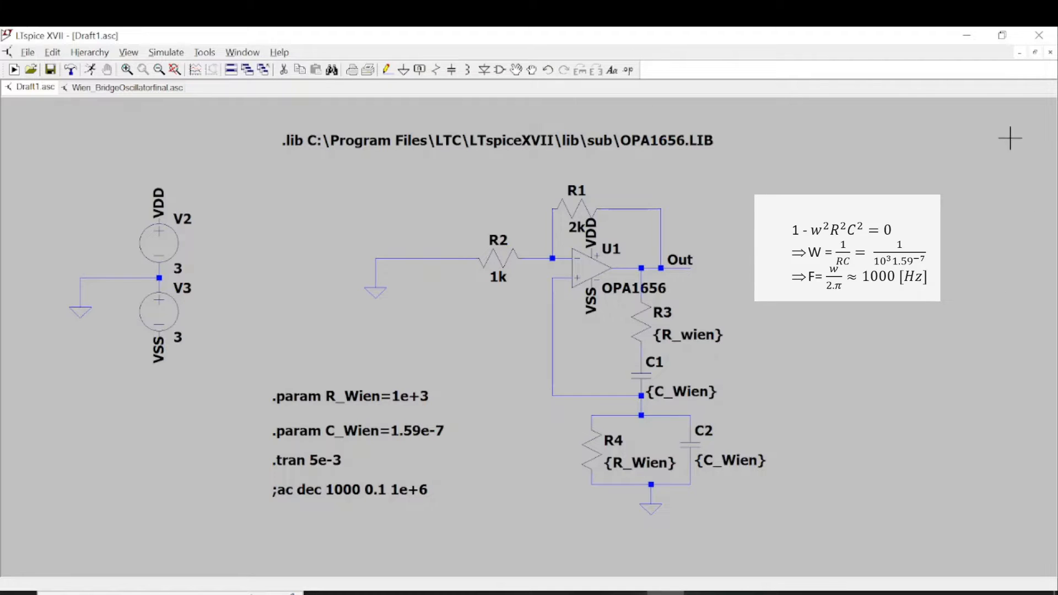
{"action": "mouse_move", "coordinate": [700, 225]}
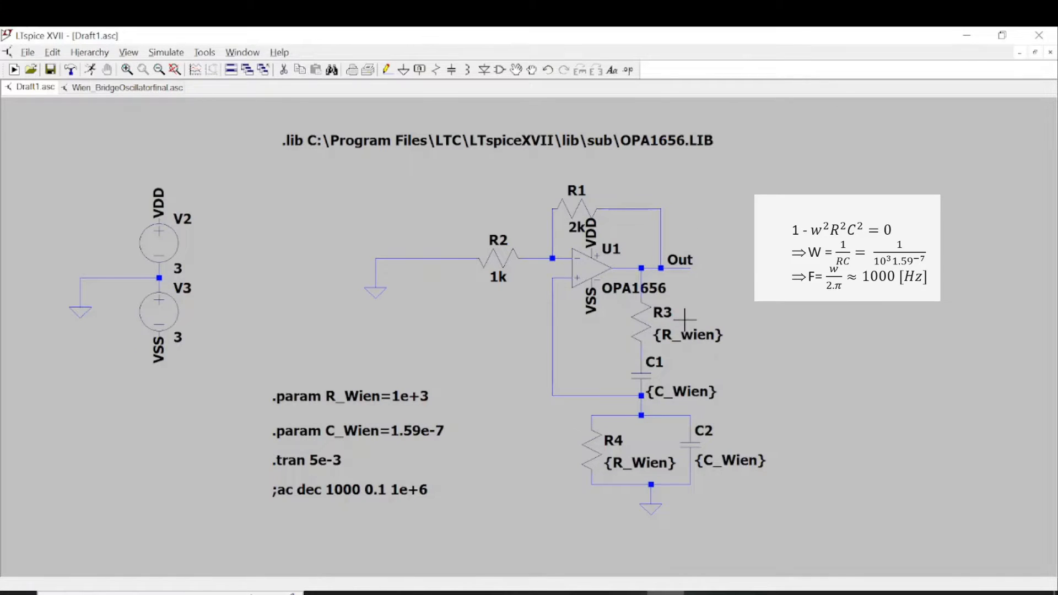
{"action": "mouse_move", "coordinate": [659, 330]}
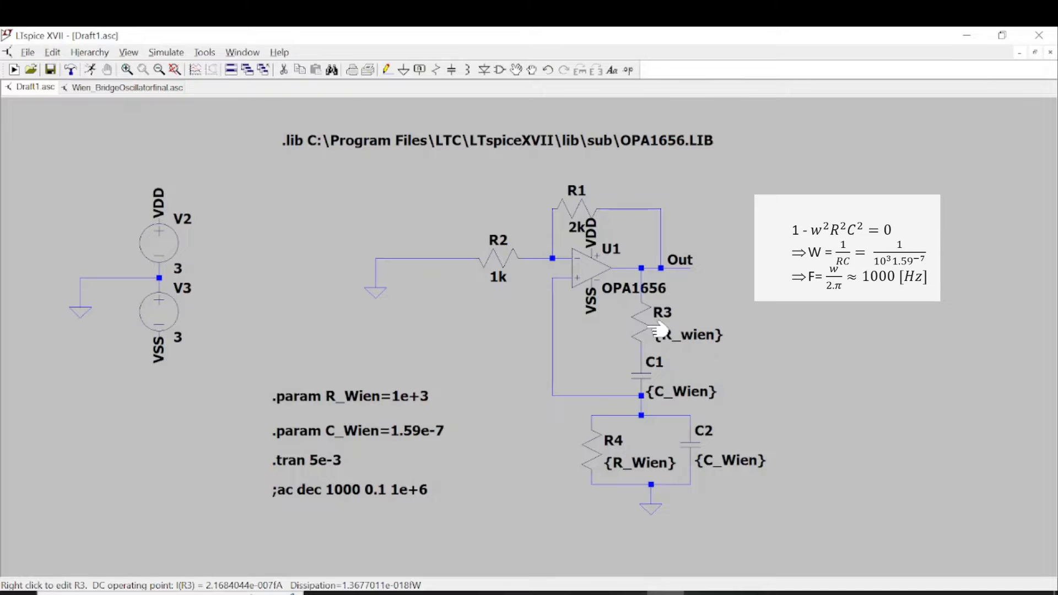
{"action": "mouse_move", "coordinate": [729, 460]}
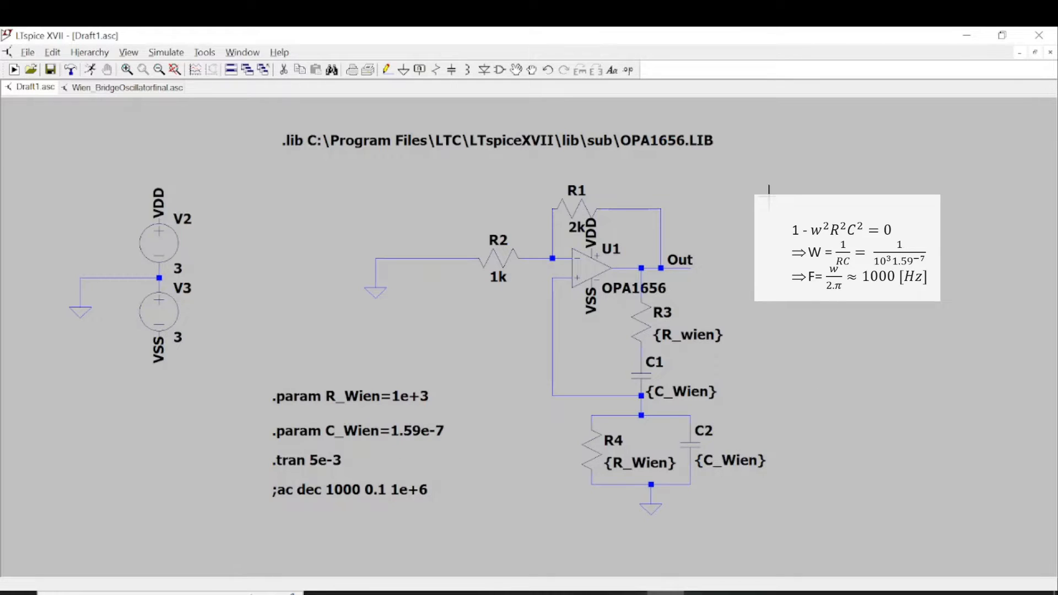
{"action": "mouse_move", "coordinate": [758, 309]}
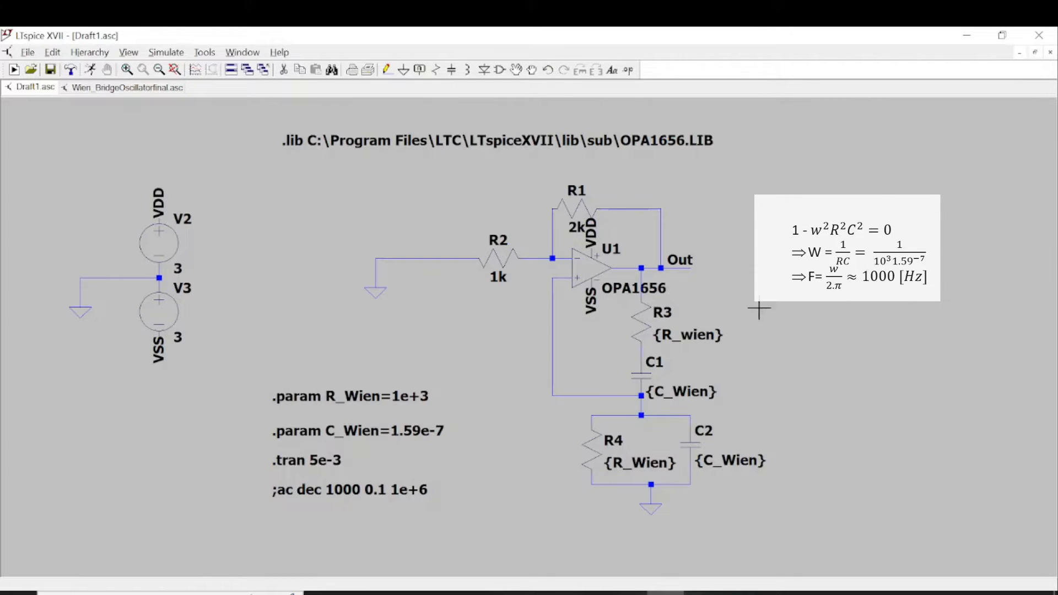
{"action": "mouse_move", "coordinate": [757, 320]}
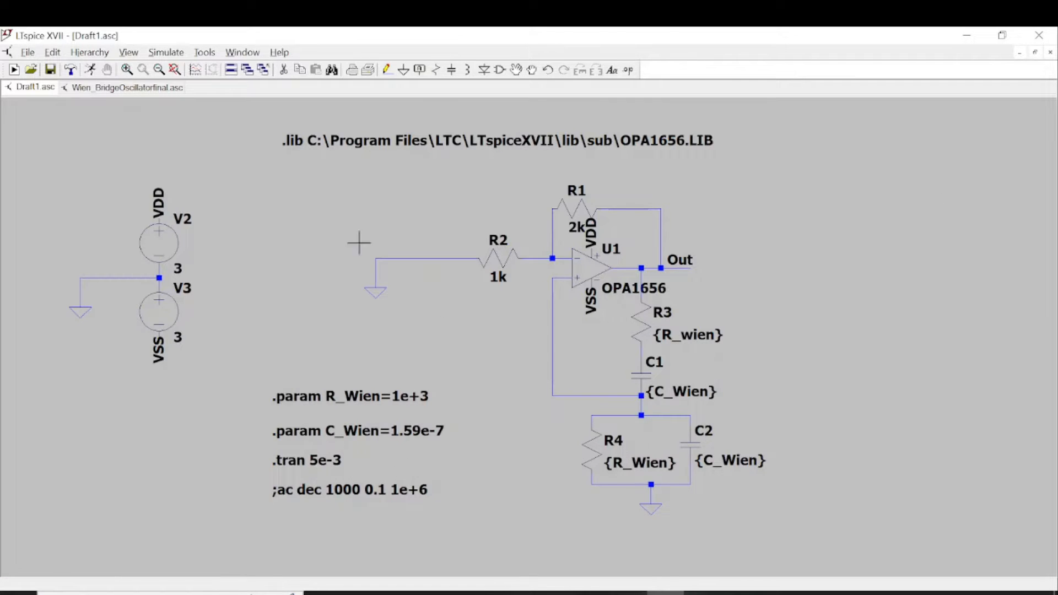
Run the transient simulation and probe the Out net to plot a flat V(out) near 1.4 mV.
{"action": "left_click", "coordinate": [13, 69]}
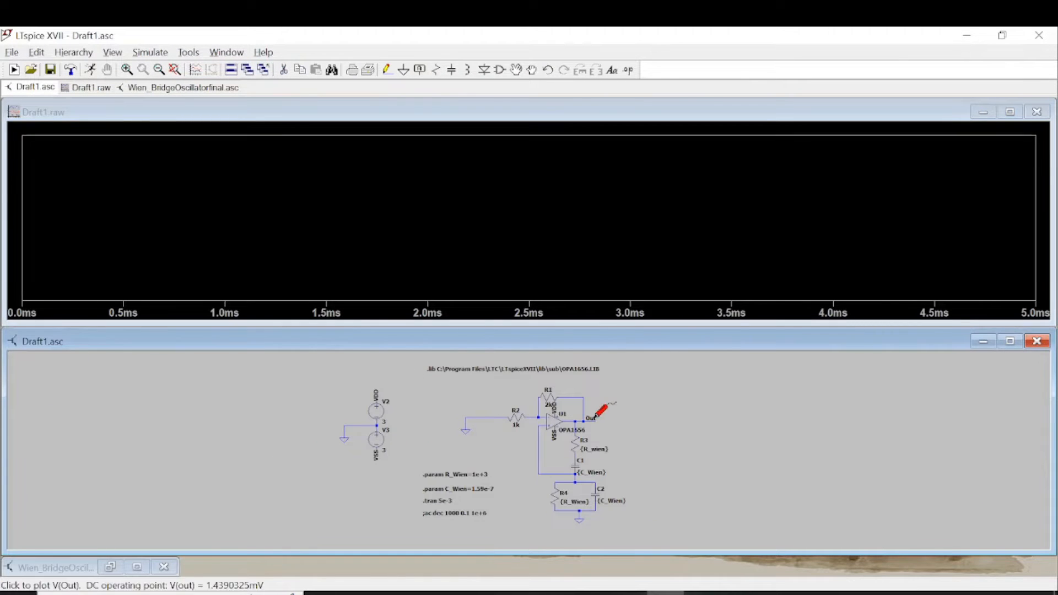
{"action": "left_click", "coordinate": [591, 418]}
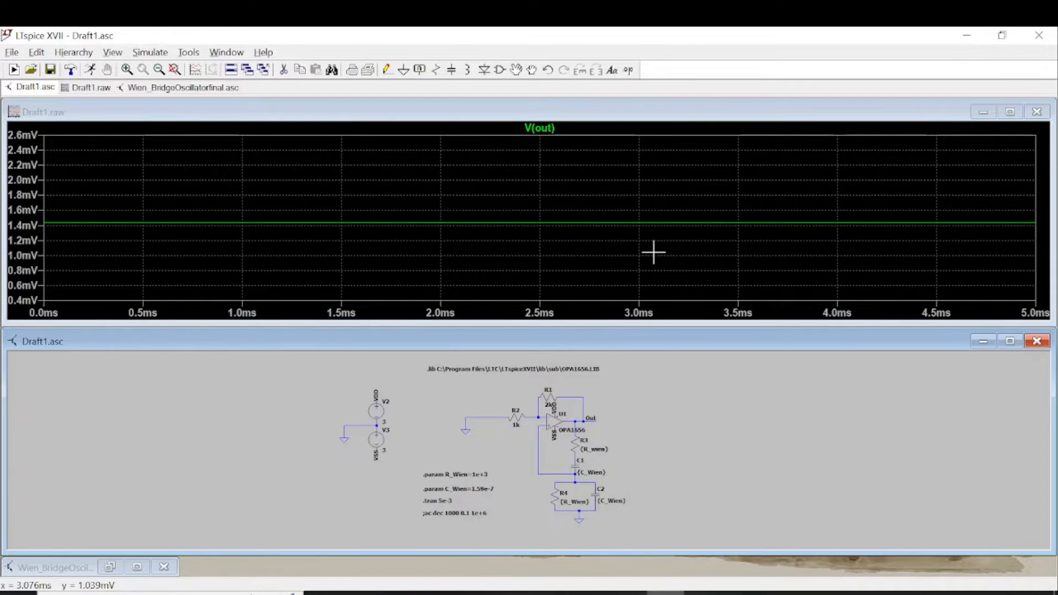
{"action": "mouse_move", "coordinate": [589, 270]}
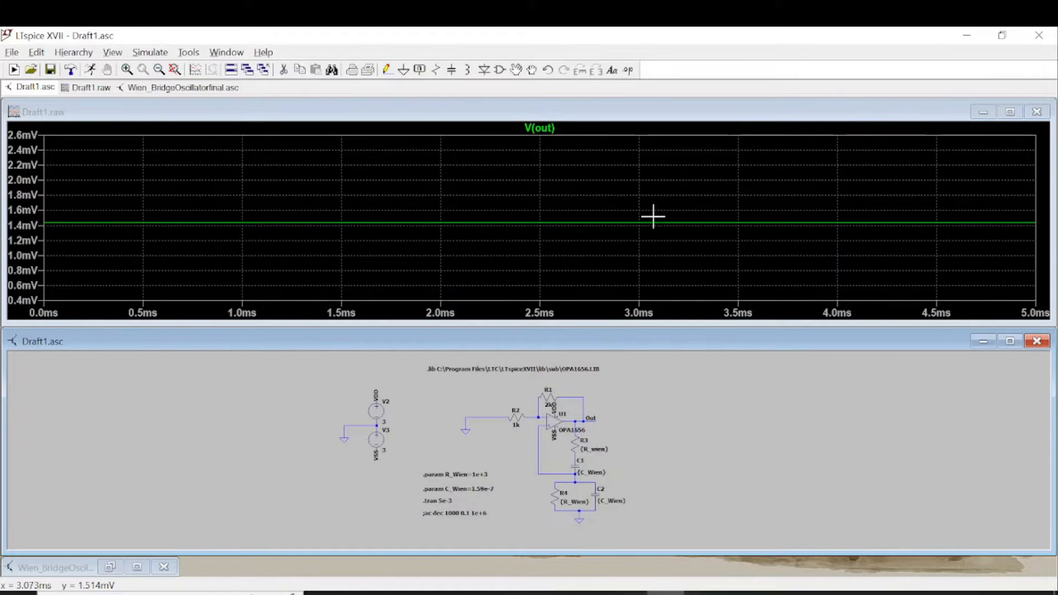
{"action": "mouse_move", "coordinate": [1039, 132]}
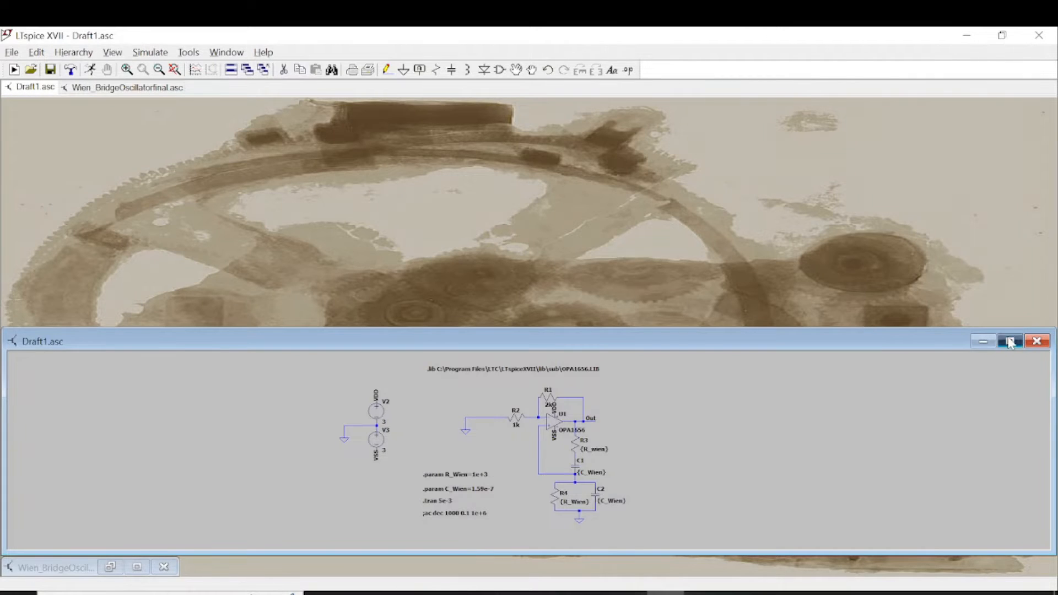
{"action": "left_click", "coordinate": [1007, 341]}
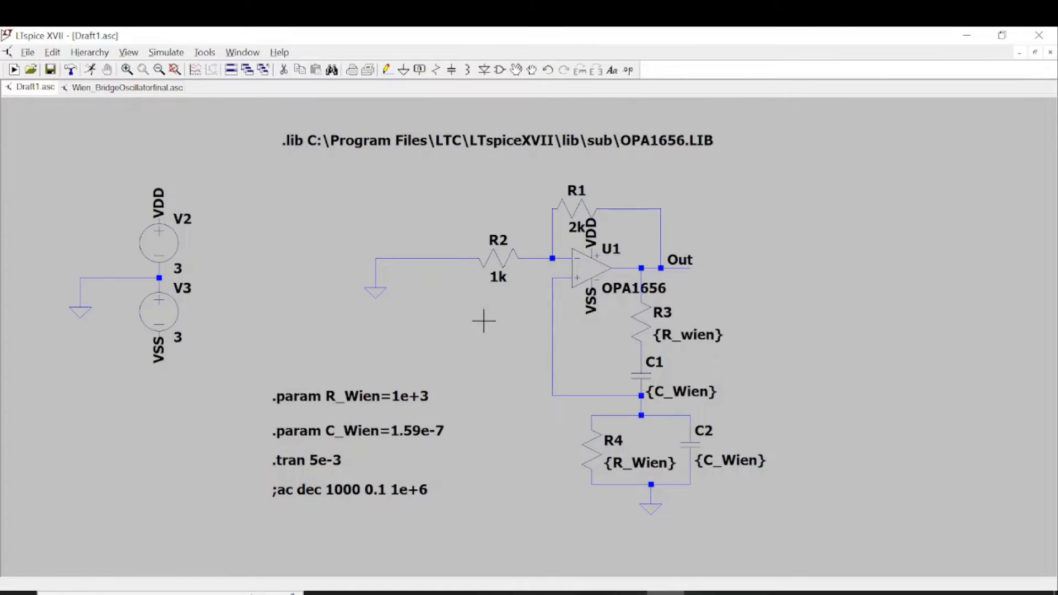
{"action": "mouse_move", "coordinate": [490, 312]}
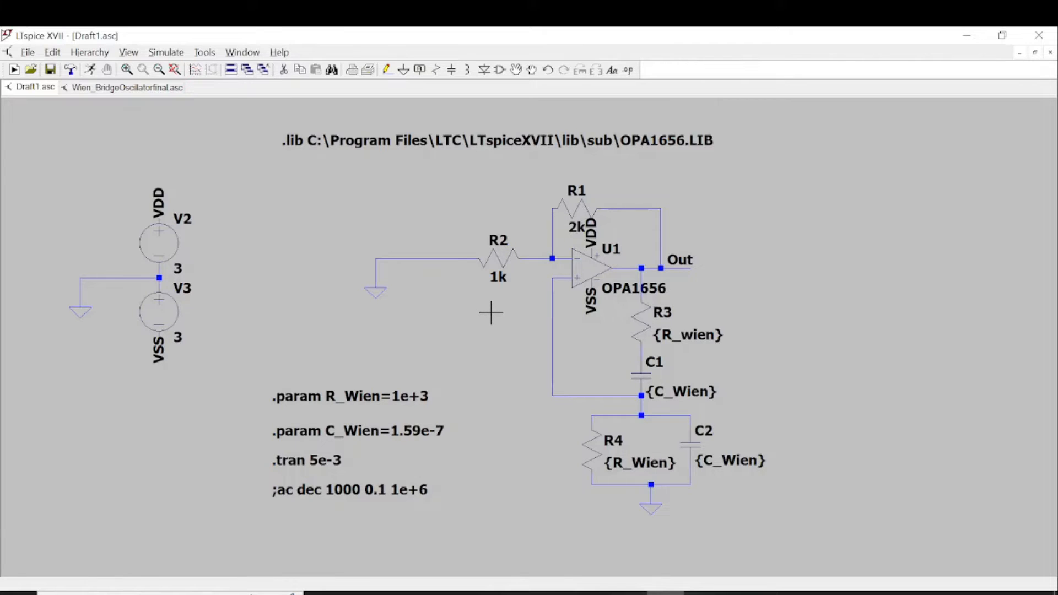
{"action": "mouse_move", "coordinate": [569, 294]}
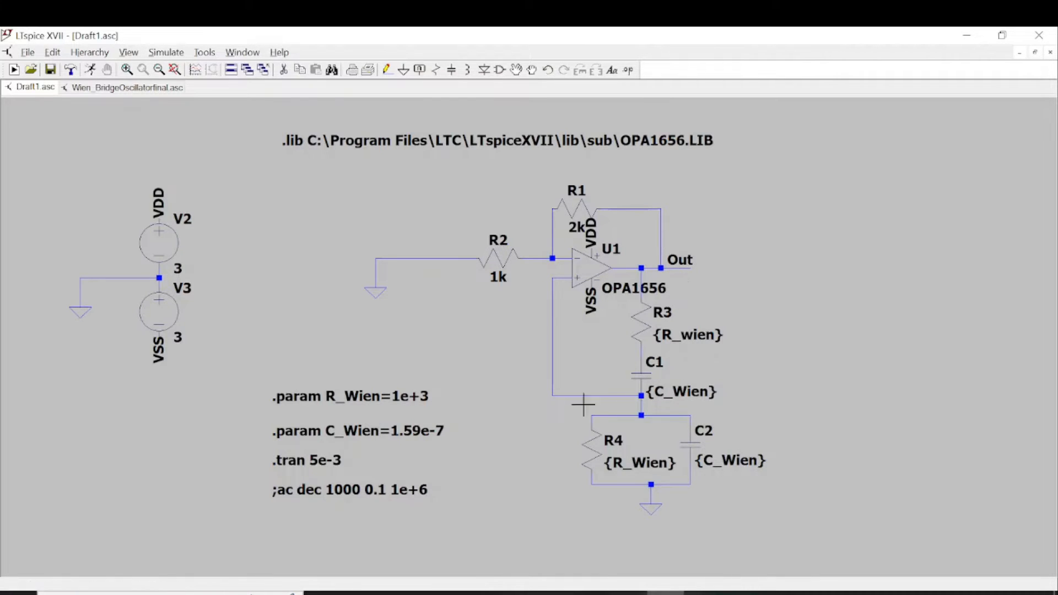
{"action": "mouse_move", "coordinate": [524, 353]}
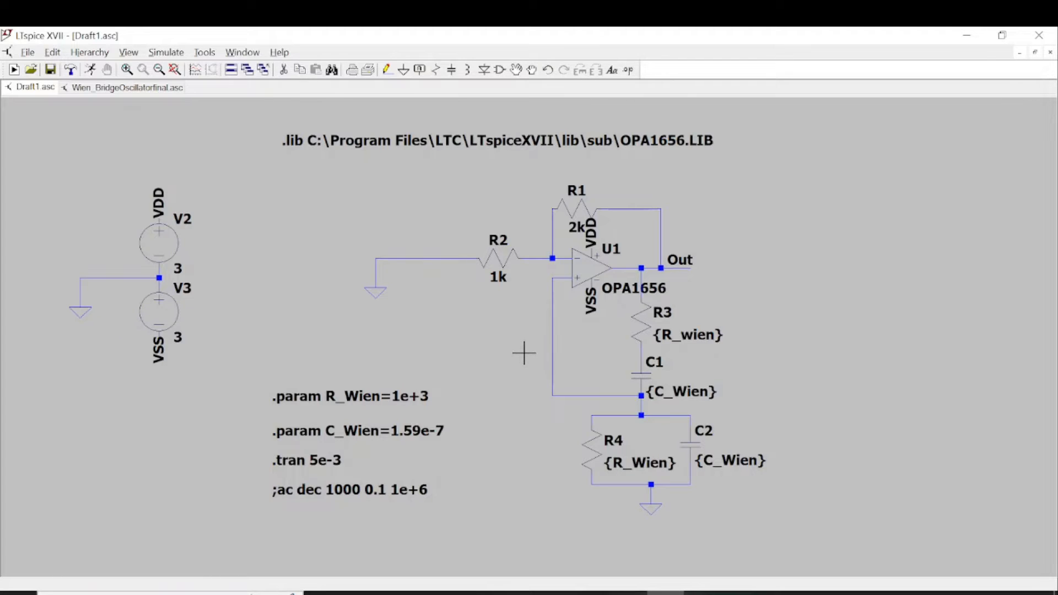
{"action": "mouse_move", "coordinate": [520, 364]}
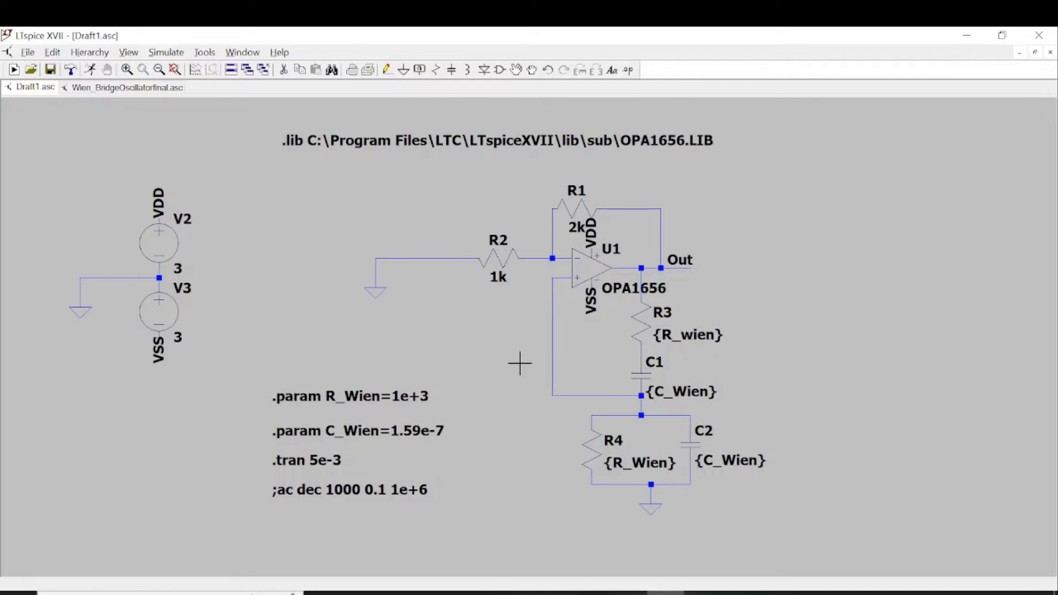
{"action": "mouse_move", "coordinate": [445, 270]}
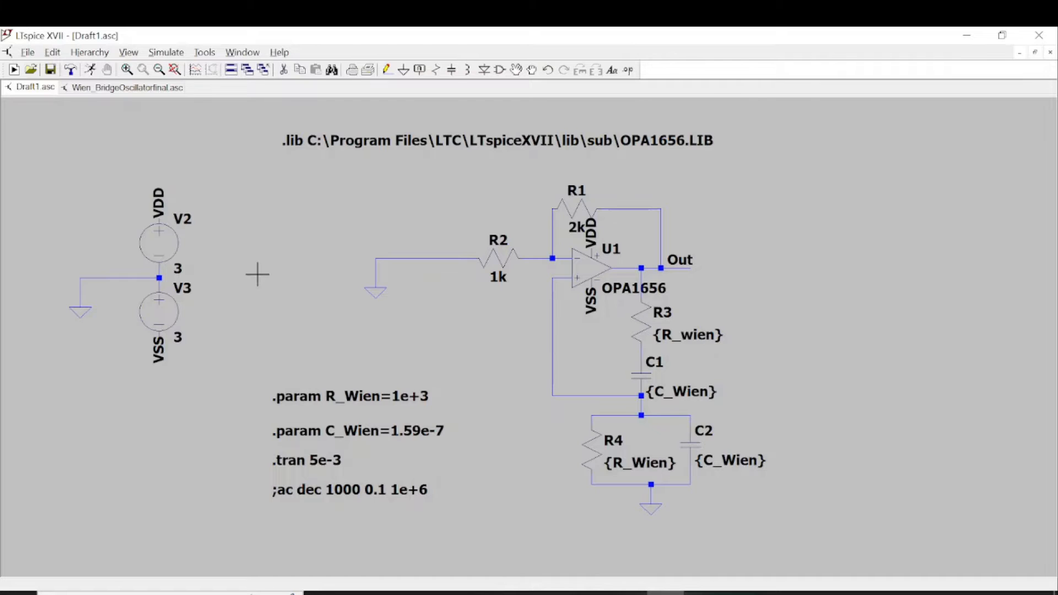
{"action": "mouse_move", "coordinate": [265, 320]}
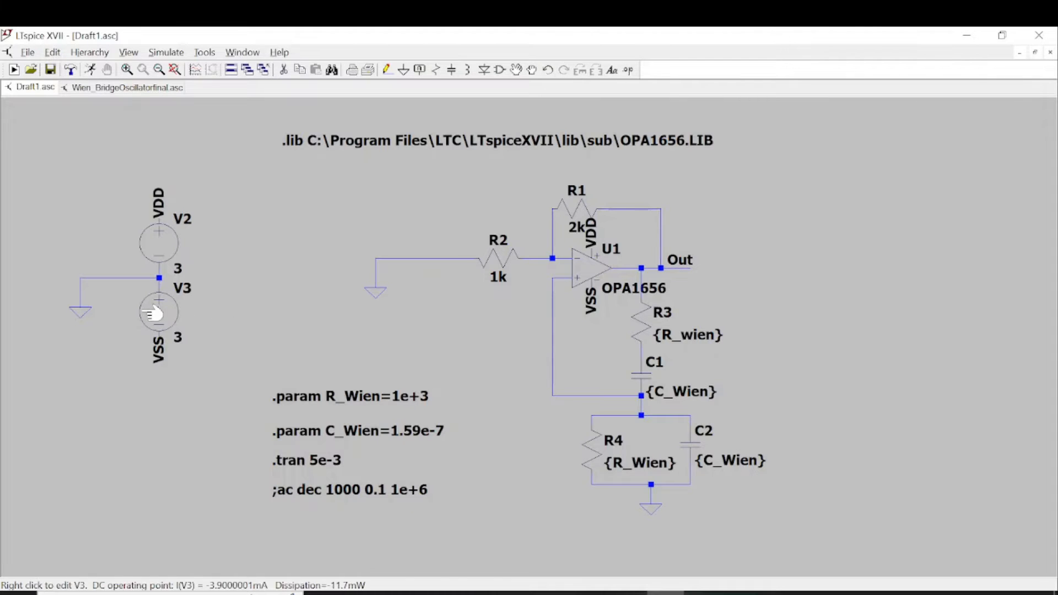
{"action": "mouse_move", "coordinate": [459, 327]}
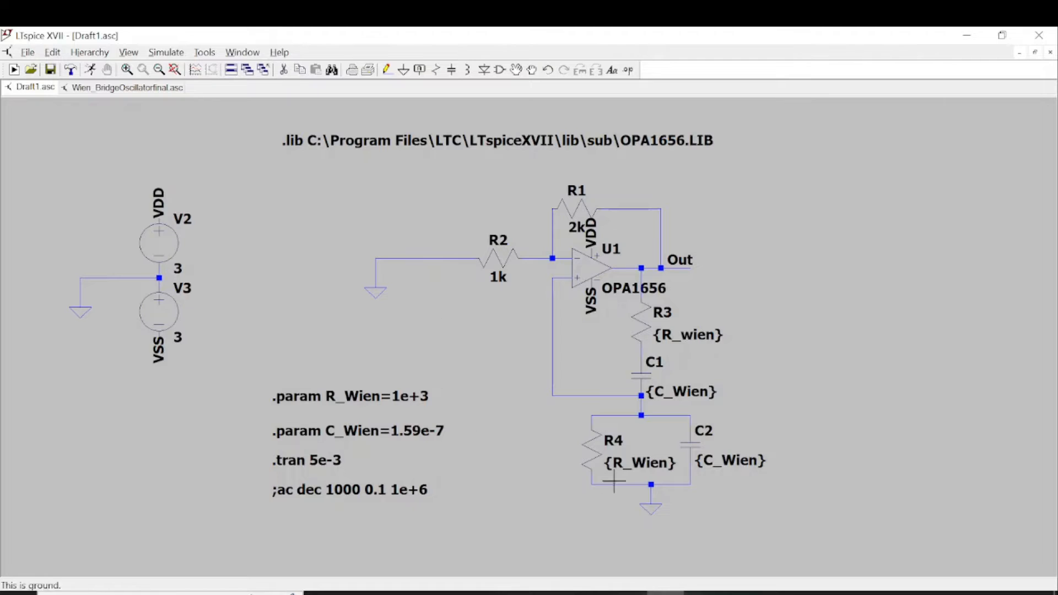
{"action": "mouse_move", "coordinate": [548, 479]}
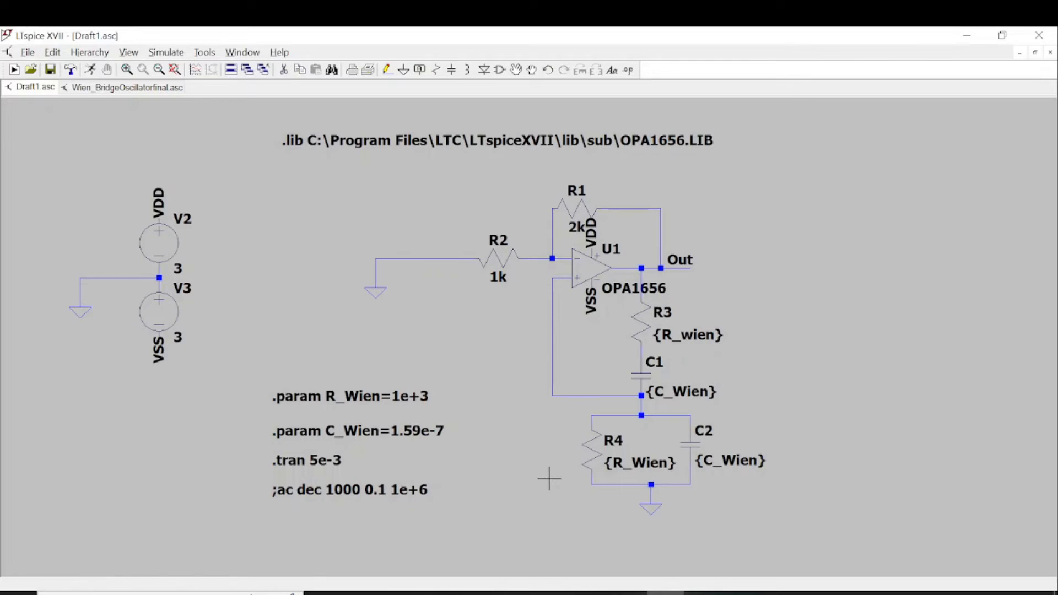
{"action": "mouse_move", "coordinate": [557, 451]}
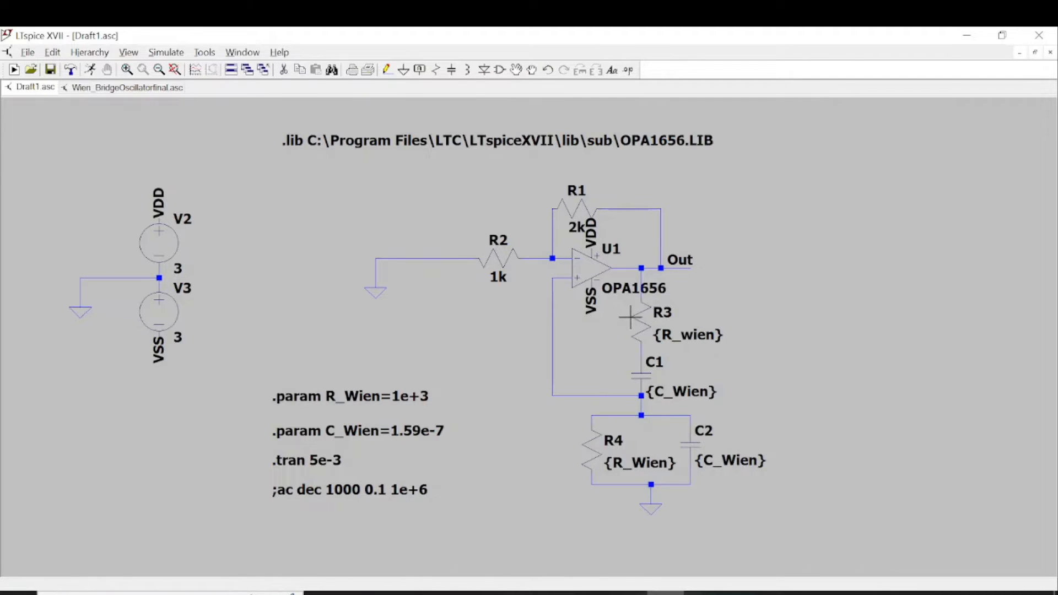
{"action": "mouse_move", "coordinate": [479, 315]}
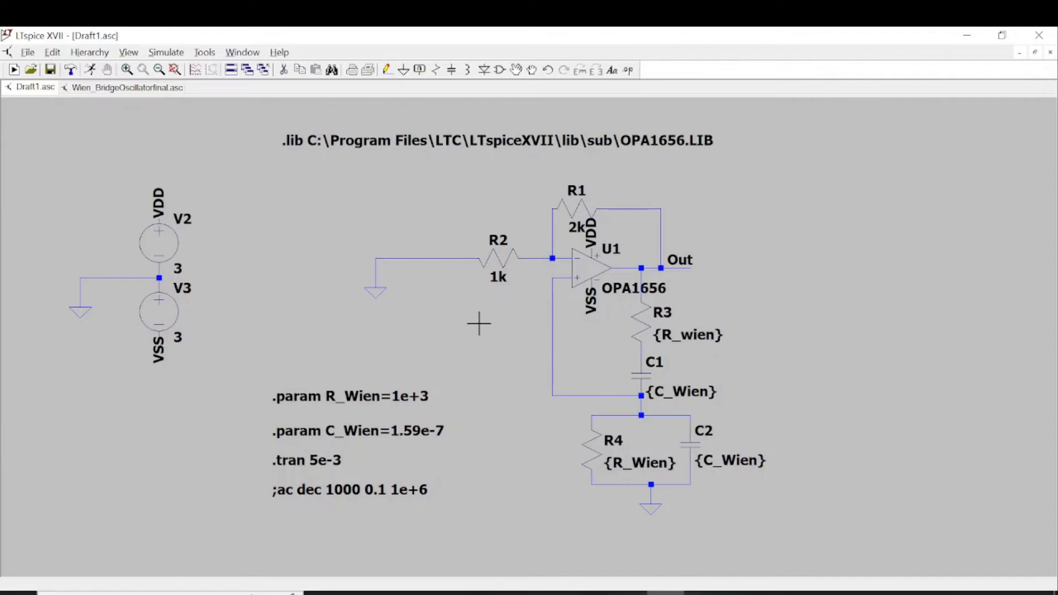
{"action": "mouse_move", "coordinate": [679, 355]}
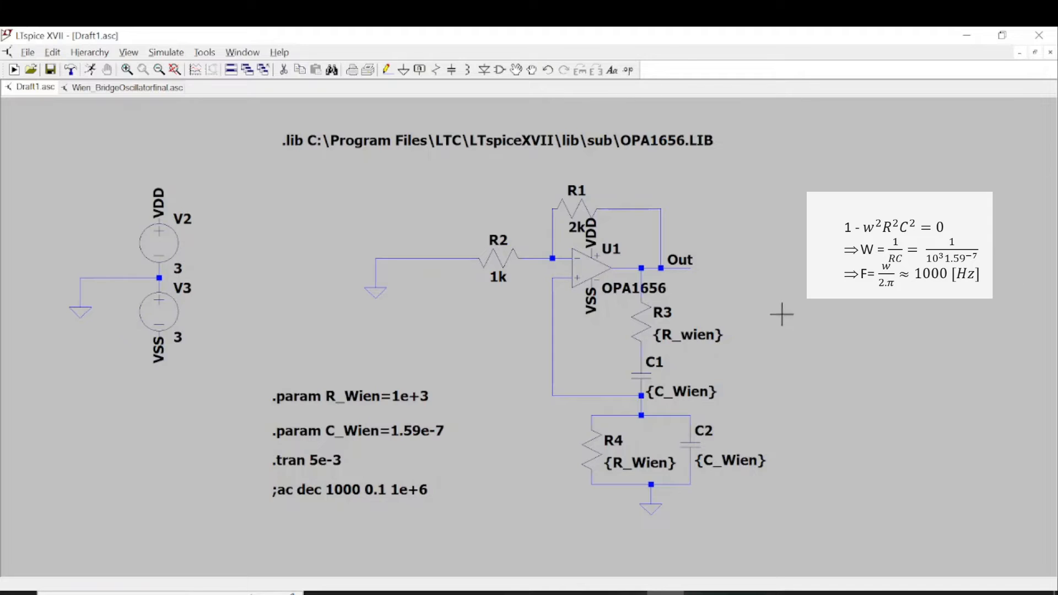
{"action": "mouse_move", "coordinate": [706, 401]}
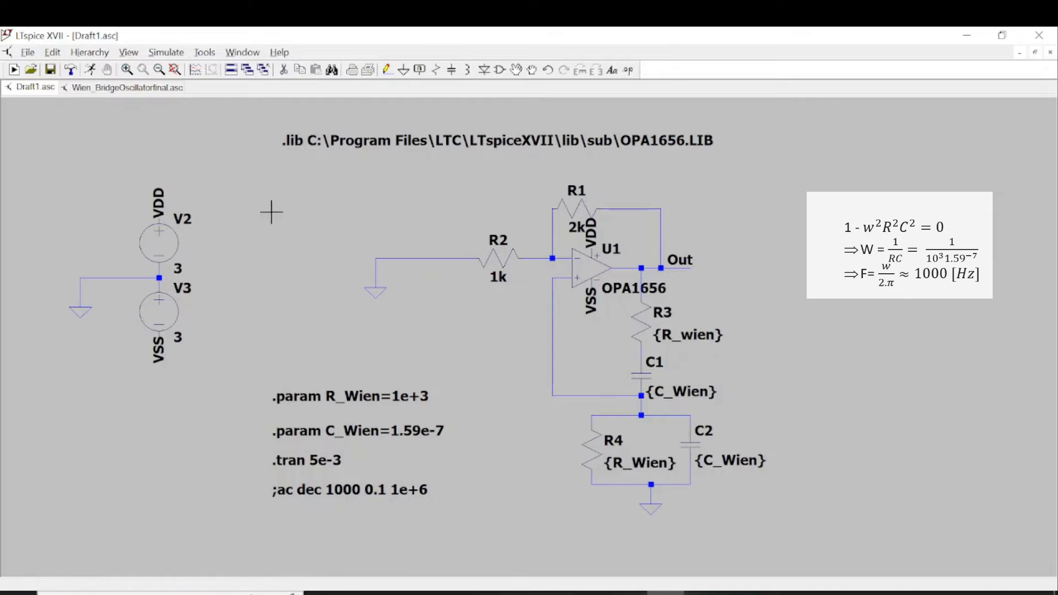
Switch to Wien_BridgeOscillatorfinal.asc and inspect then close V1's PULSE settings dialog.
{"action": "left_click", "coordinate": [125, 87]}
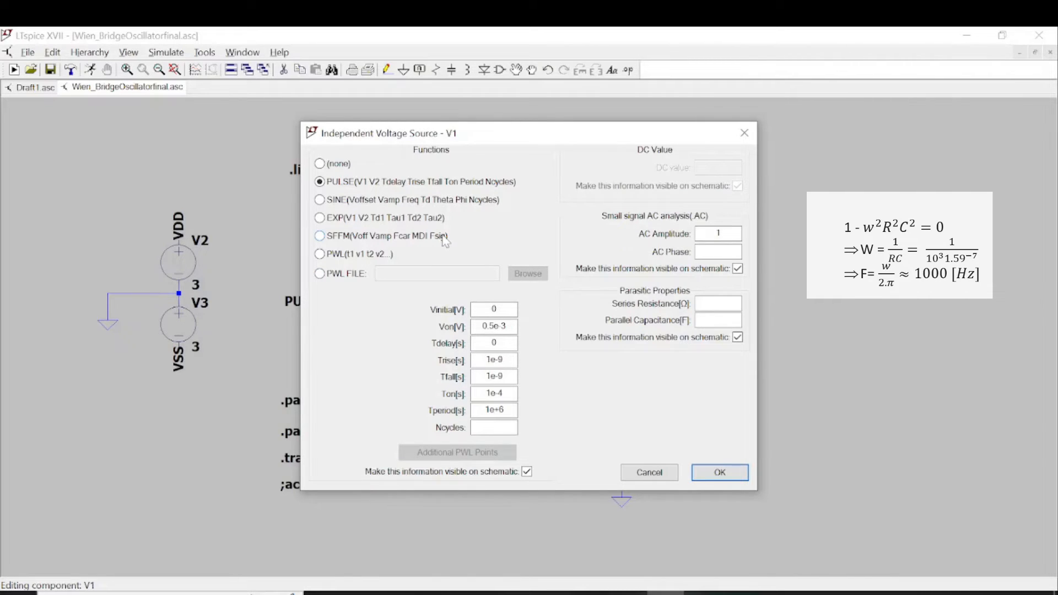
{"action": "mouse_move", "coordinate": [459, 412]}
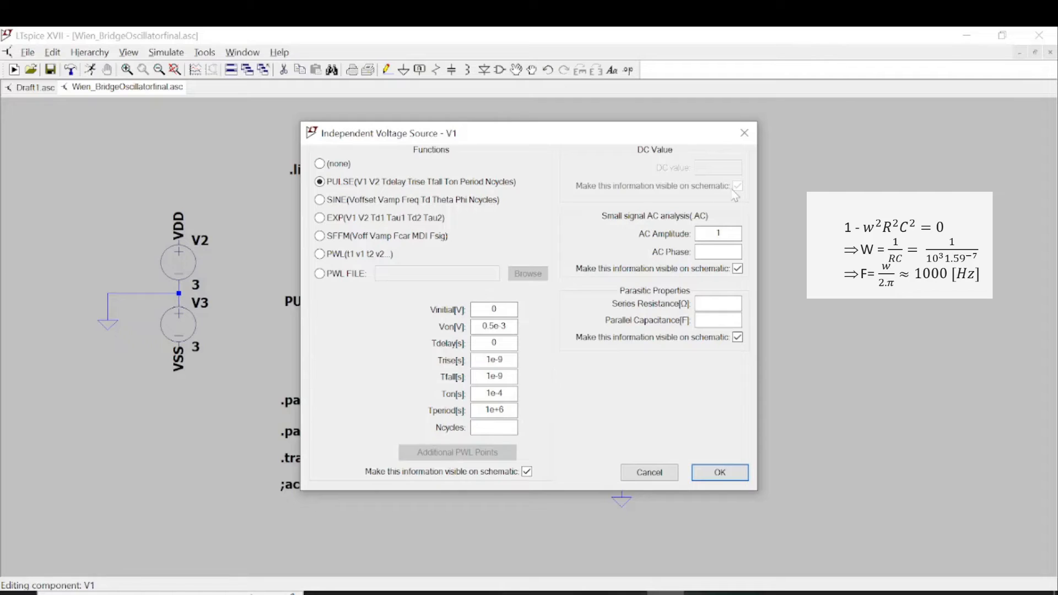
{"action": "left_click", "coordinate": [720, 473]}
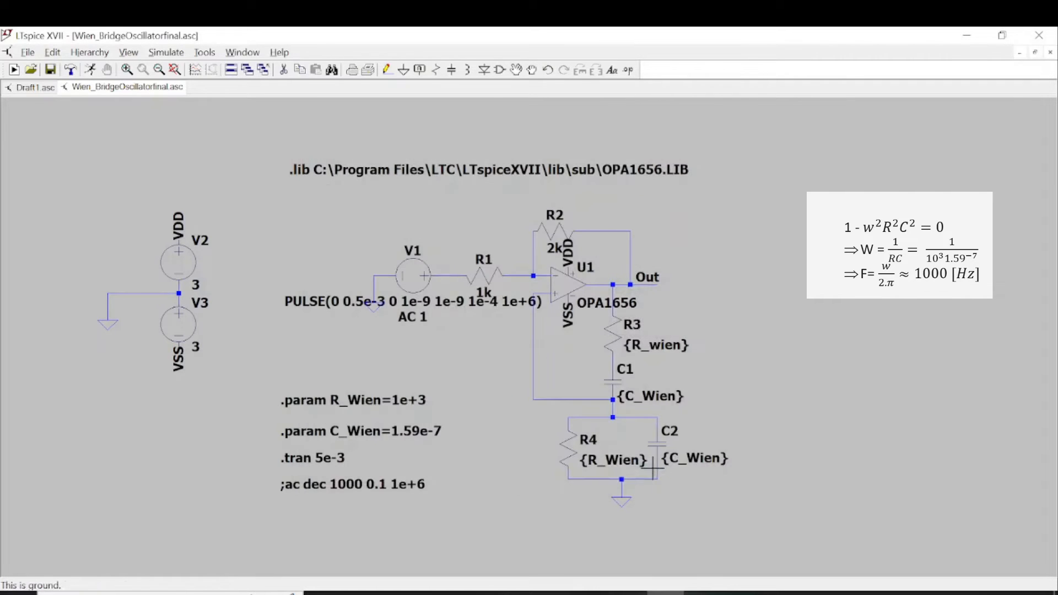
{"action": "mouse_move", "coordinate": [429, 277]}
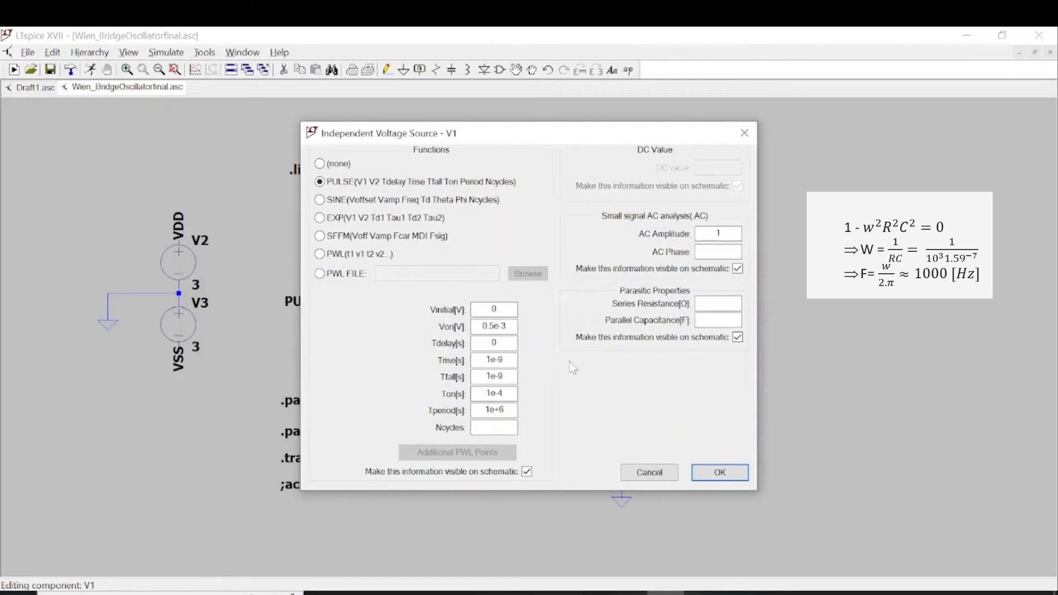
{"action": "left_click", "coordinate": [719, 472]}
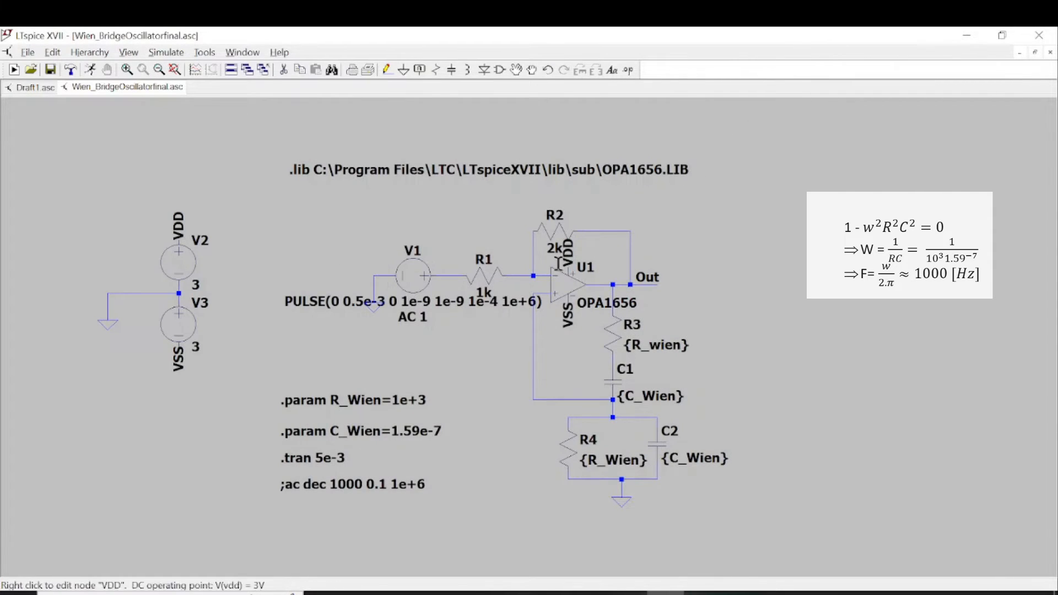
{"action": "mouse_move", "coordinate": [617, 232]}
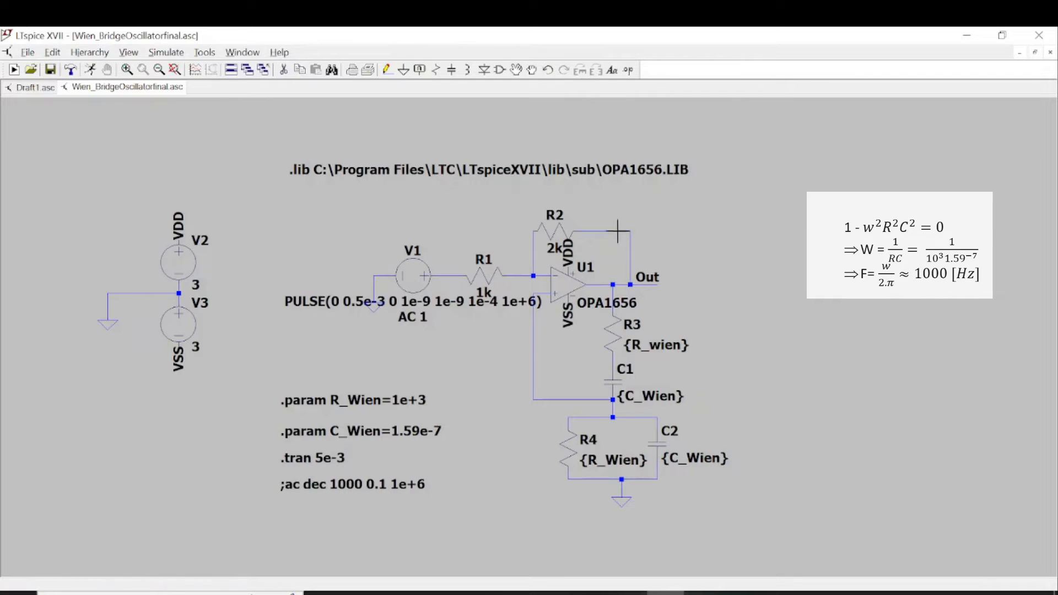
{"action": "mouse_move", "coordinate": [196, 263]}
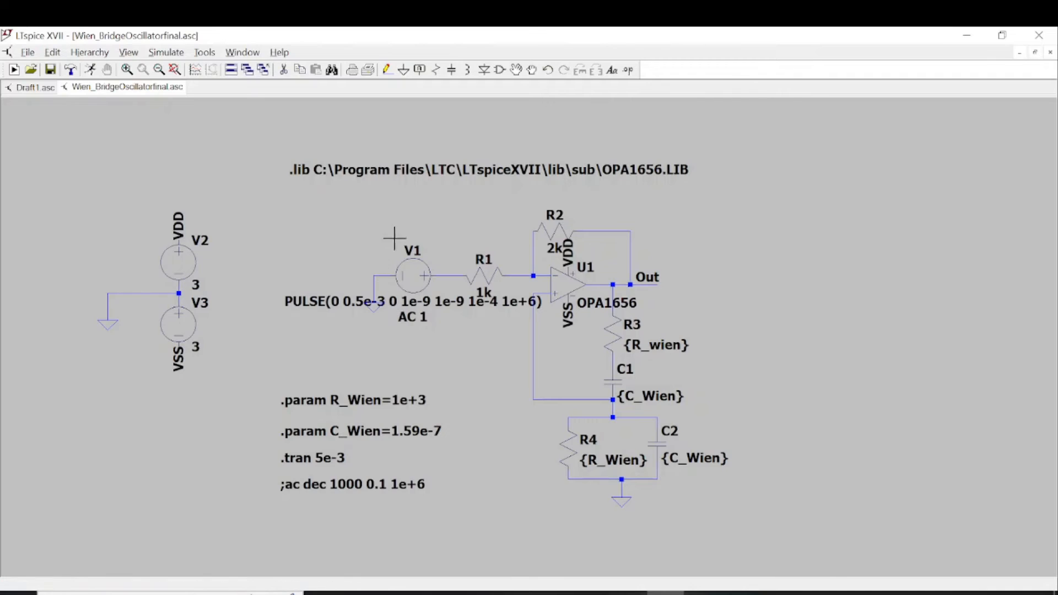
{"action": "mouse_move", "coordinate": [403, 243]}
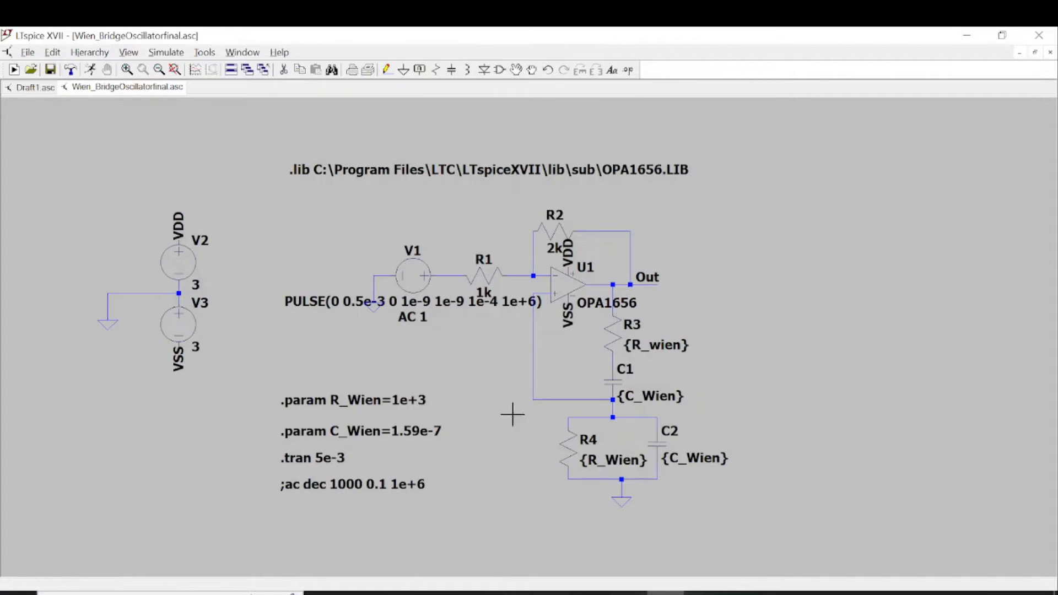
{"action": "mouse_move", "coordinate": [134, 107]}
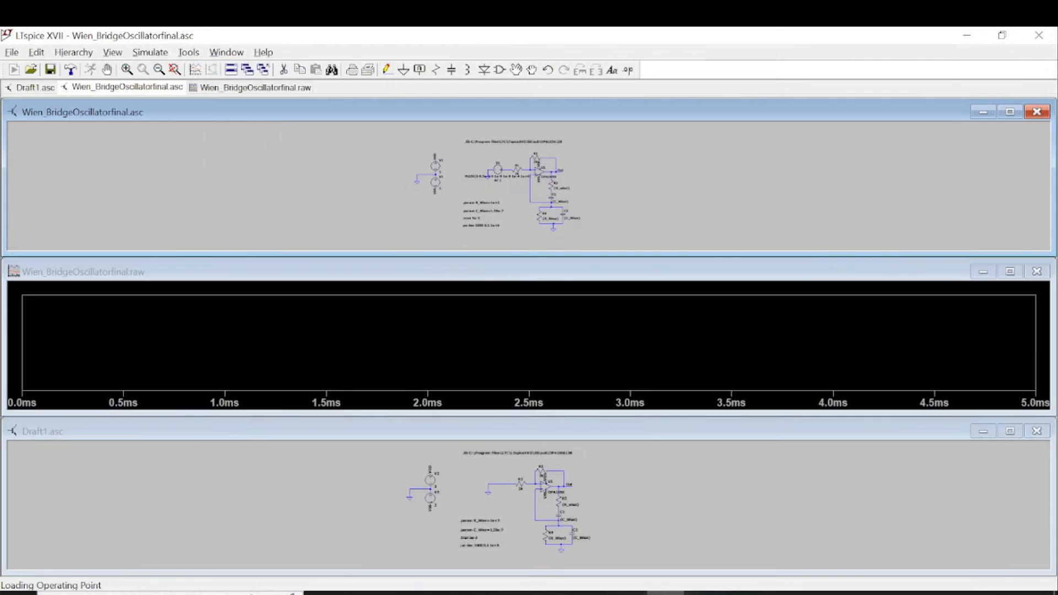
{"action": "mouse_move", "coordinate": [305, 433]}
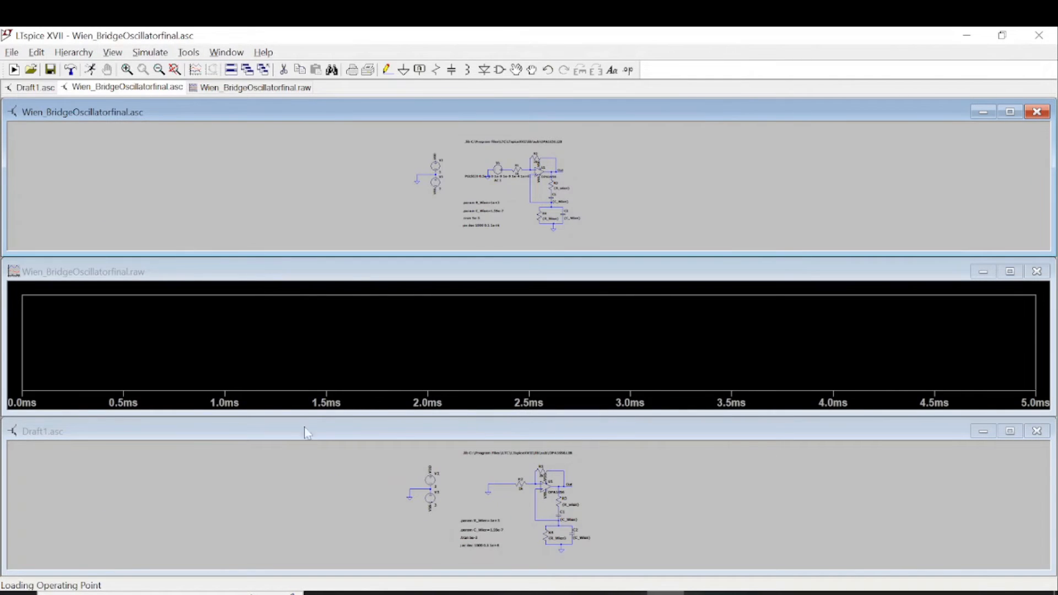
{"action": "mouse_move", "coordinate": [719, 494]}
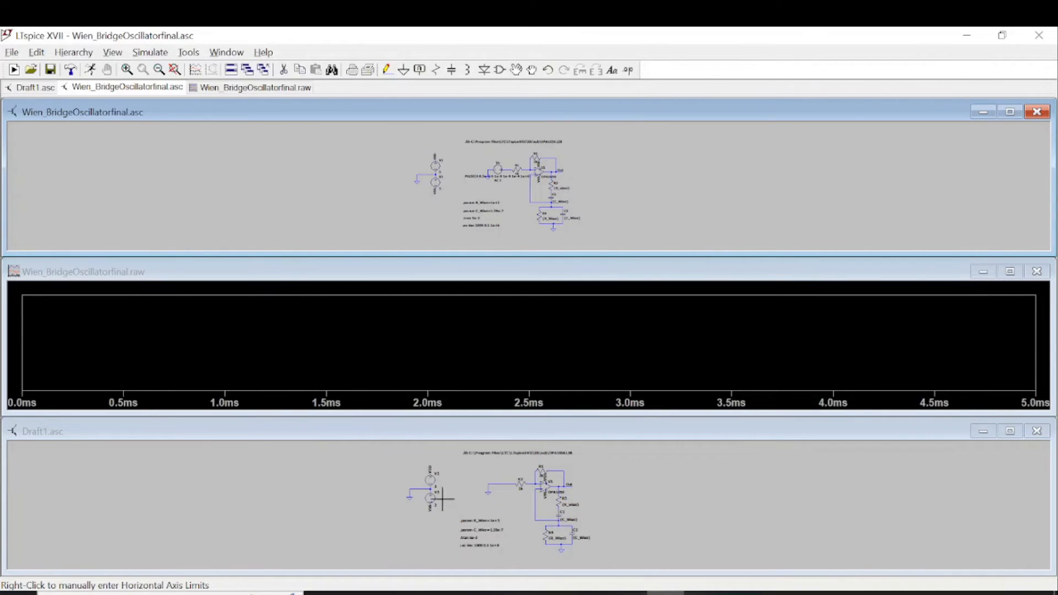
Close the Draft1.asc schematic and answer its save-changes prompt.
{"action": "left_click", "coordinate": [1037, 430]}
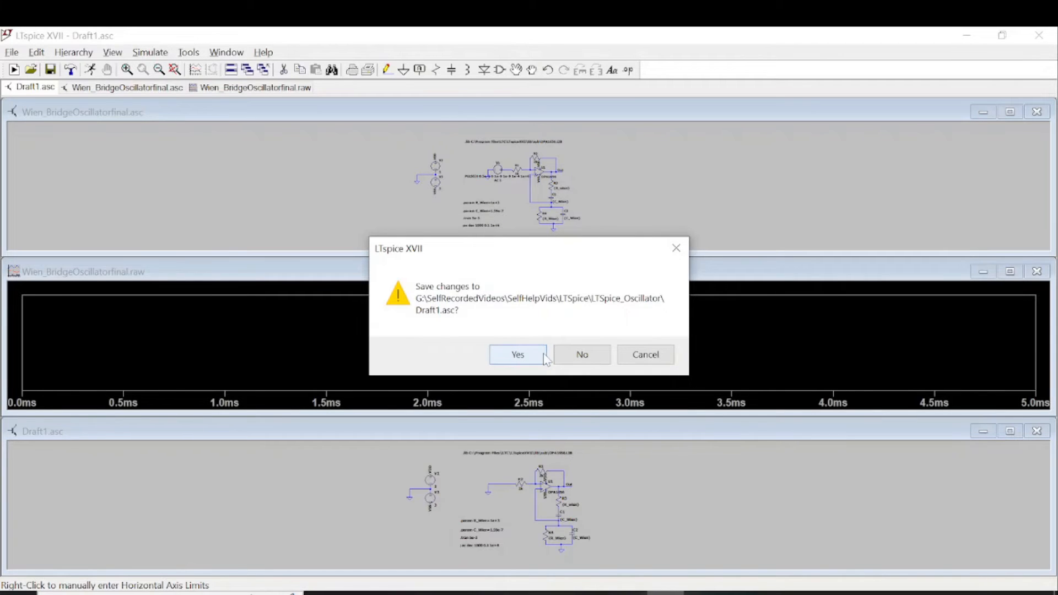
{"action": "left_click", "coordinate": [517, 355]}
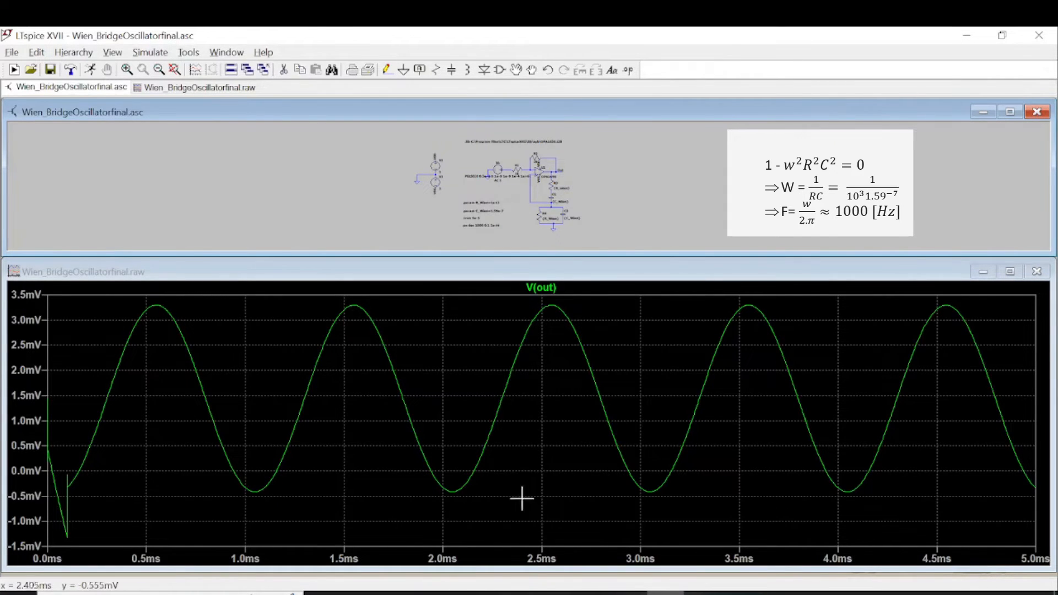
{"action": "mouse_move", "coordinate": [403, 508]}
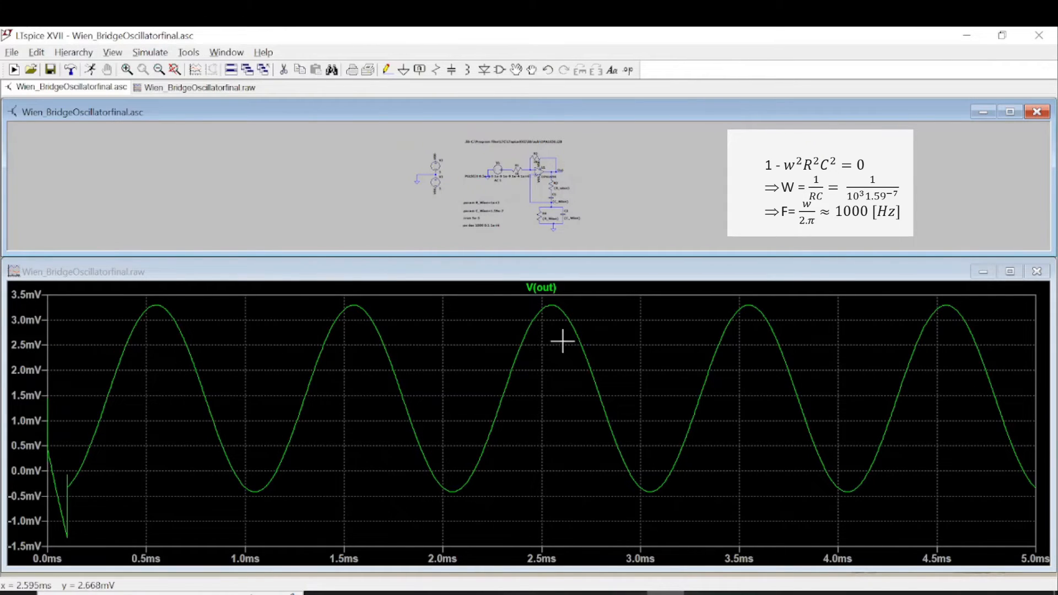
{"action": "mouse_move", "coordinate": [625, 503]}
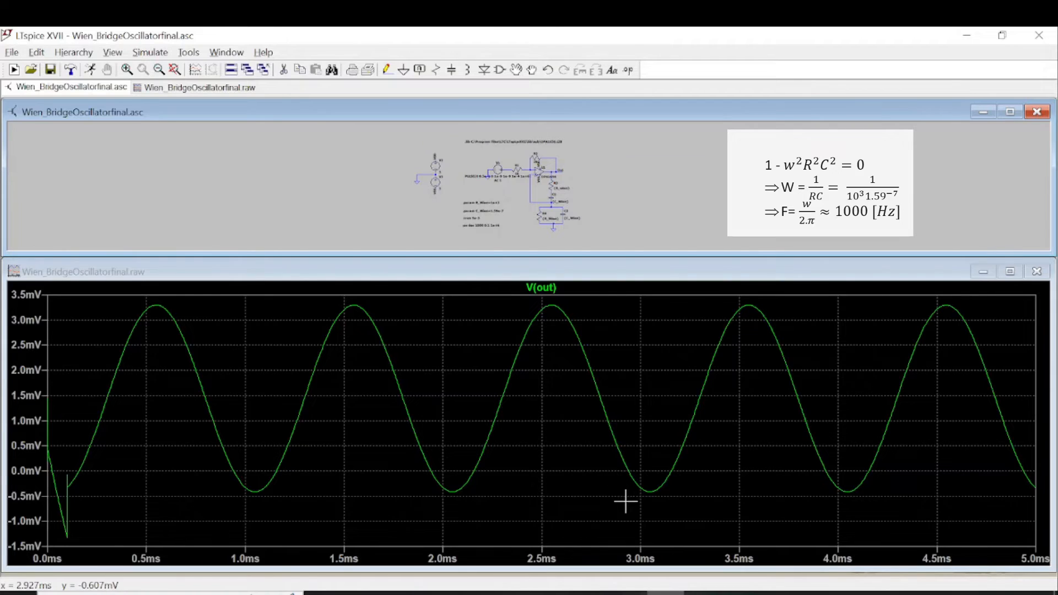
Attach cursors 1 and 2 to V(out), reading a 1.001 ms period.
{"action": "right_click", "coordinate": [541, 288]}
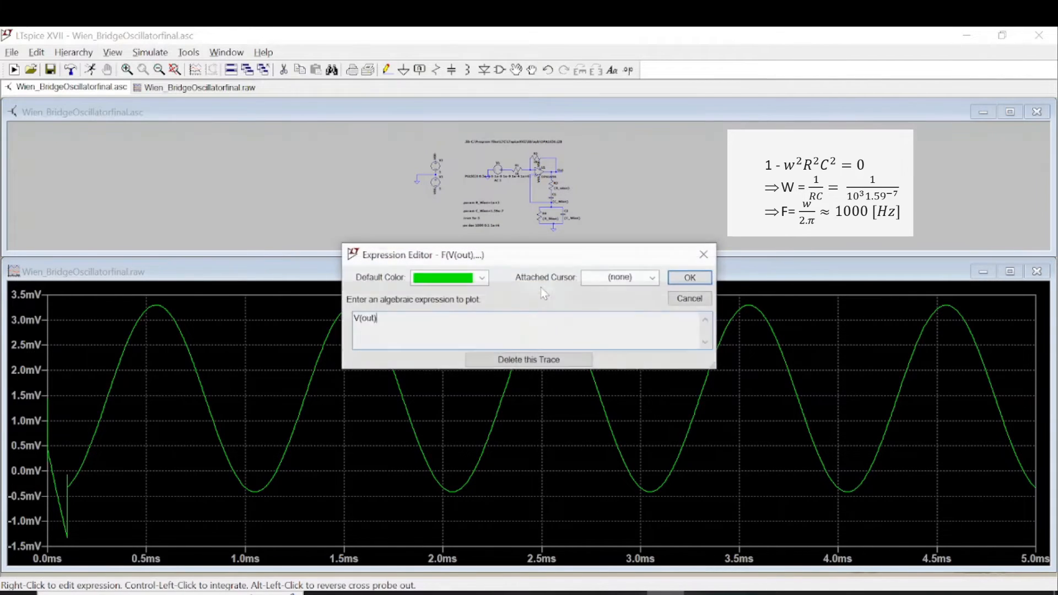
{"action": "left_click", "coordinate": [650, 278]}
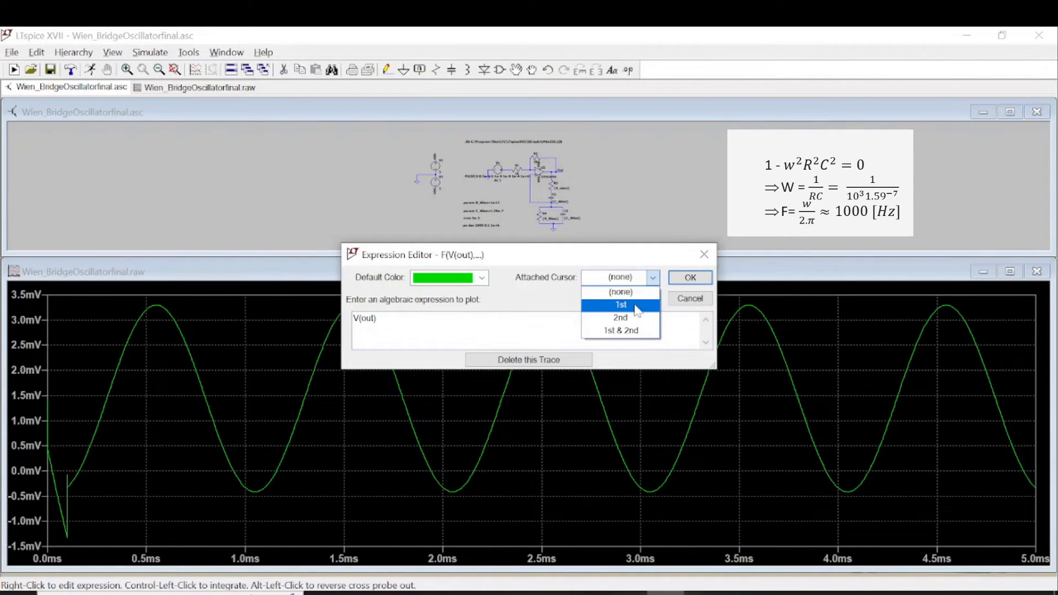
{"action": "left_click", "coordinate": [689, 277]}
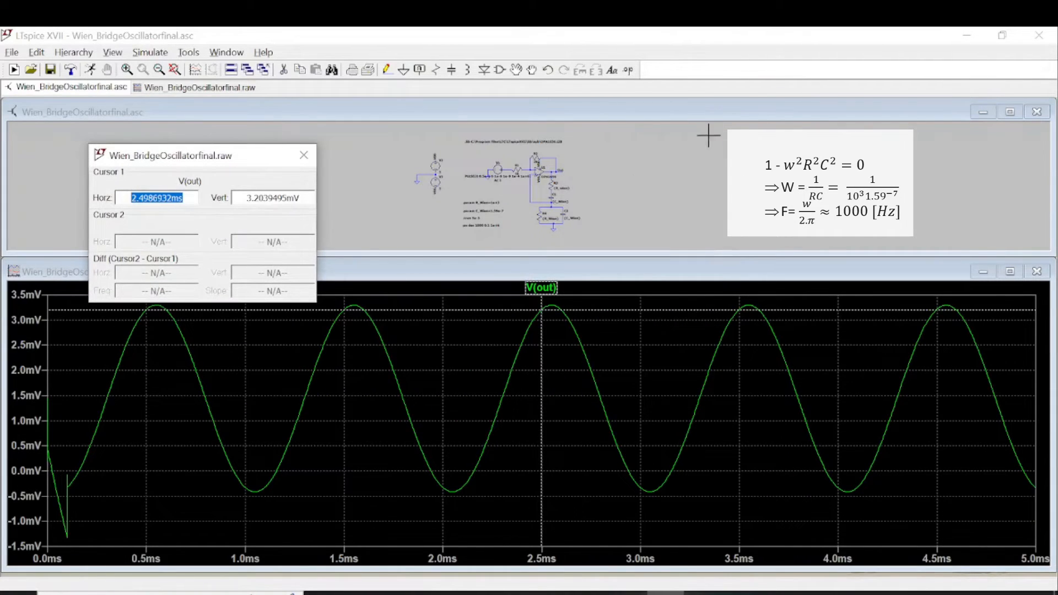
{"action": "mouse_move", "coordinate": [528, 373]}
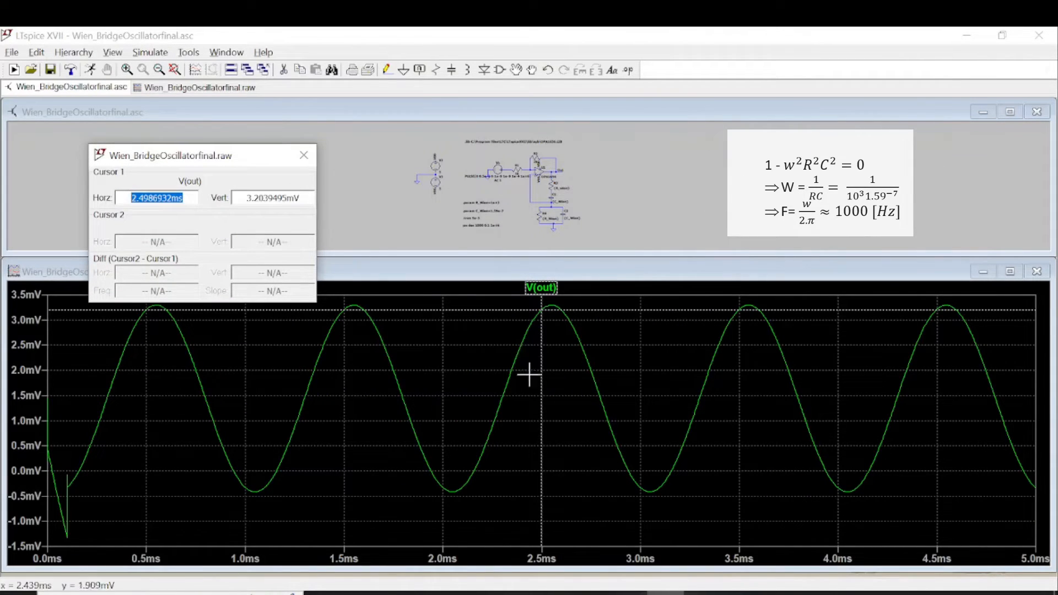
{"action": "left_click", "coordinate": [540, 375]}
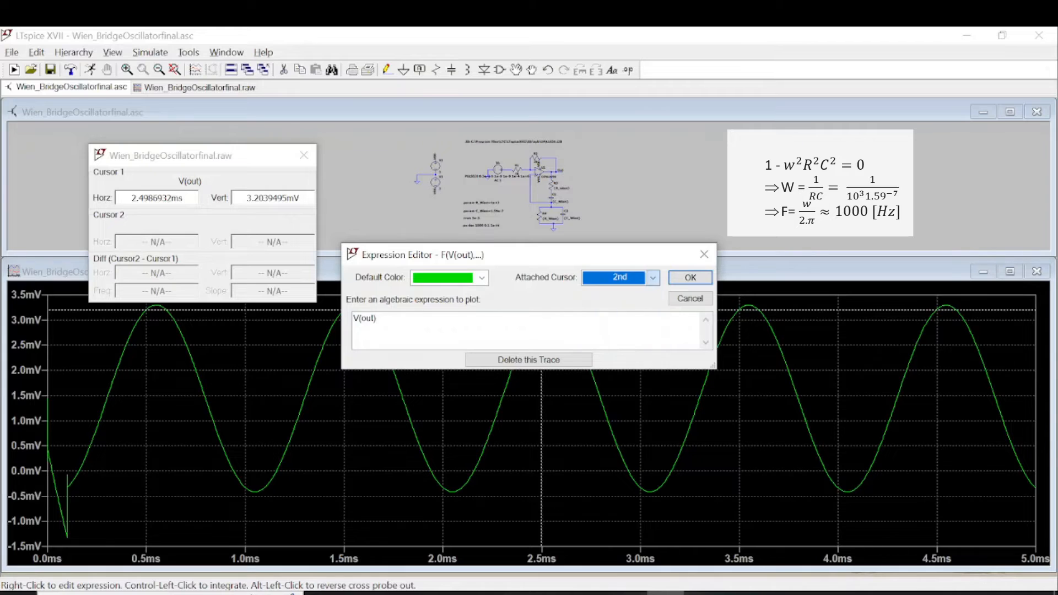
{"action": "left_click", "coordinate": [689, 278]}
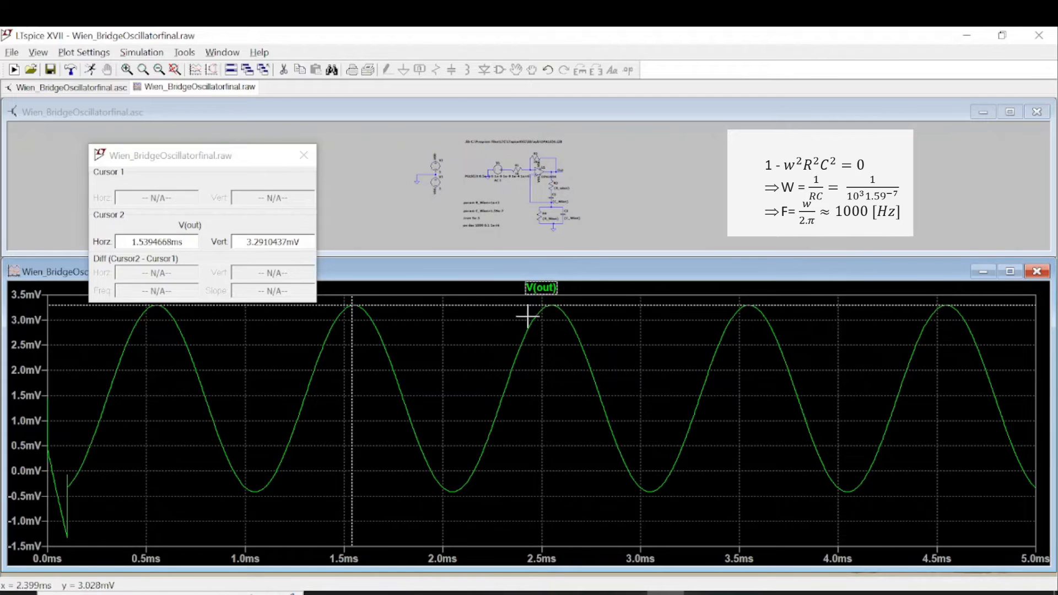
{"action": "left_click", "coordinate": [652, 278]}
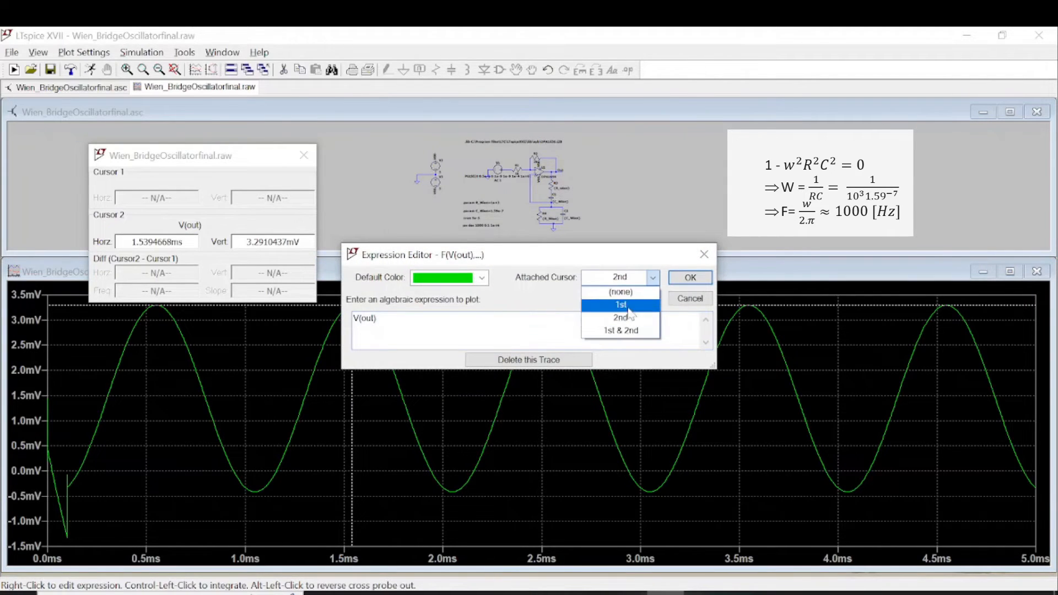
{"action": "left_click", "coordinate": [689, 278]}
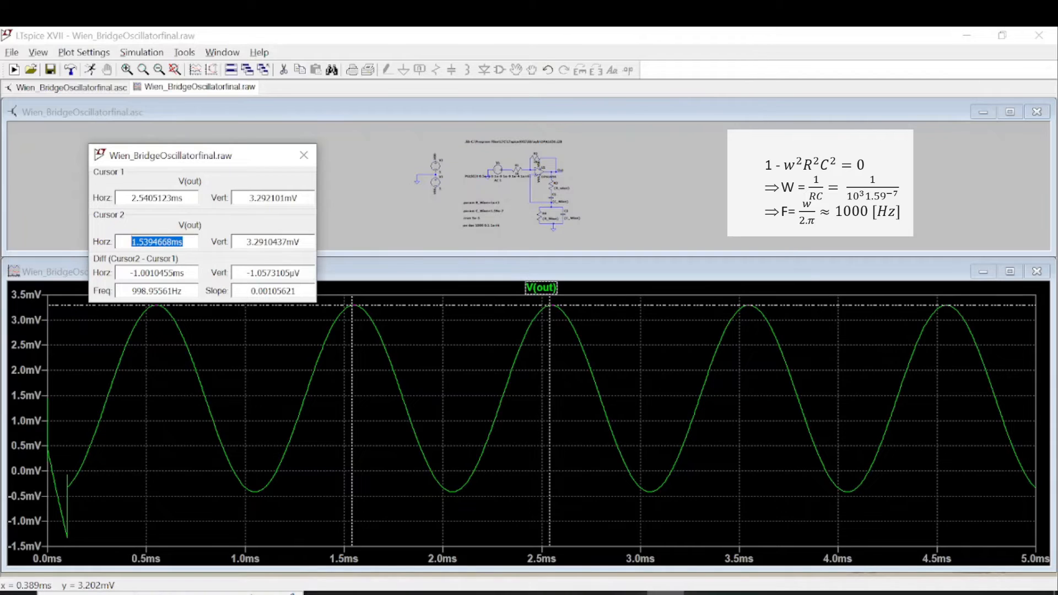
{"action": "mouse_move", "coordinate": [589, 380]}
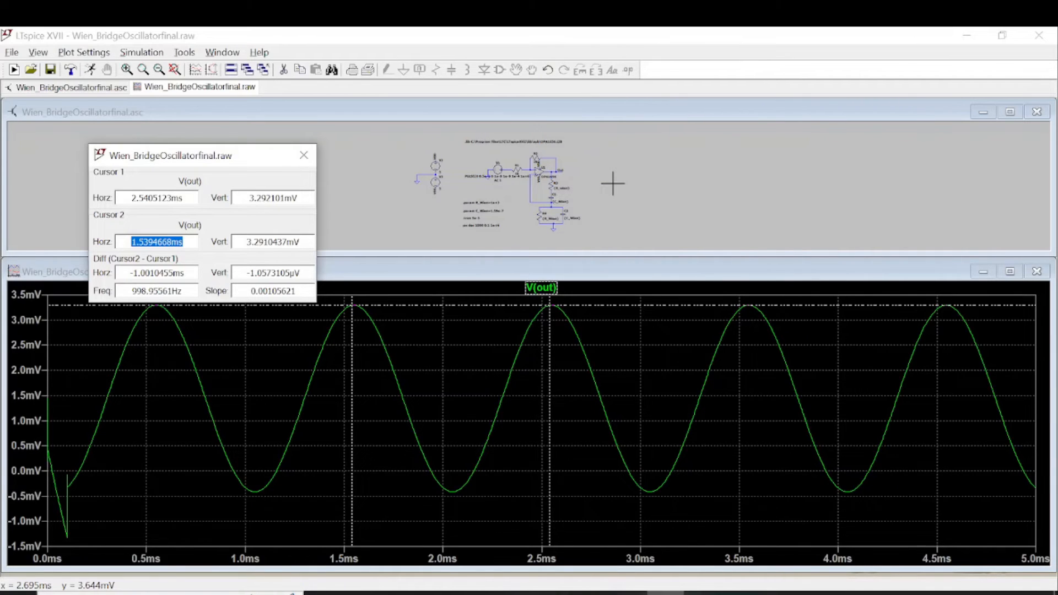
{"action": "mouse_move", "coordinate": [304, 154]}
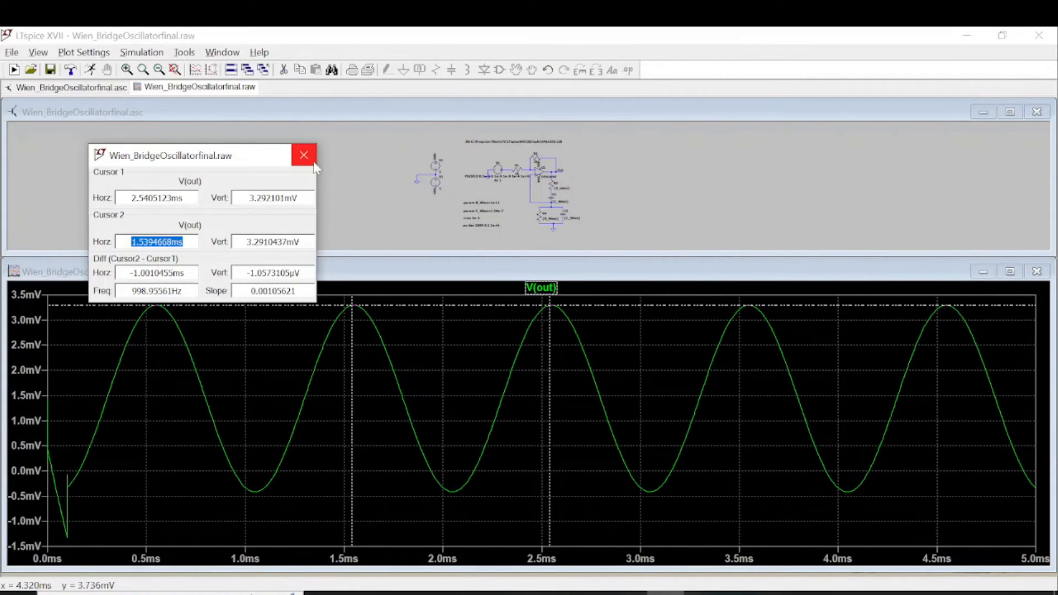
{"action": "mouse_move", "coordinate": [303, 156]}
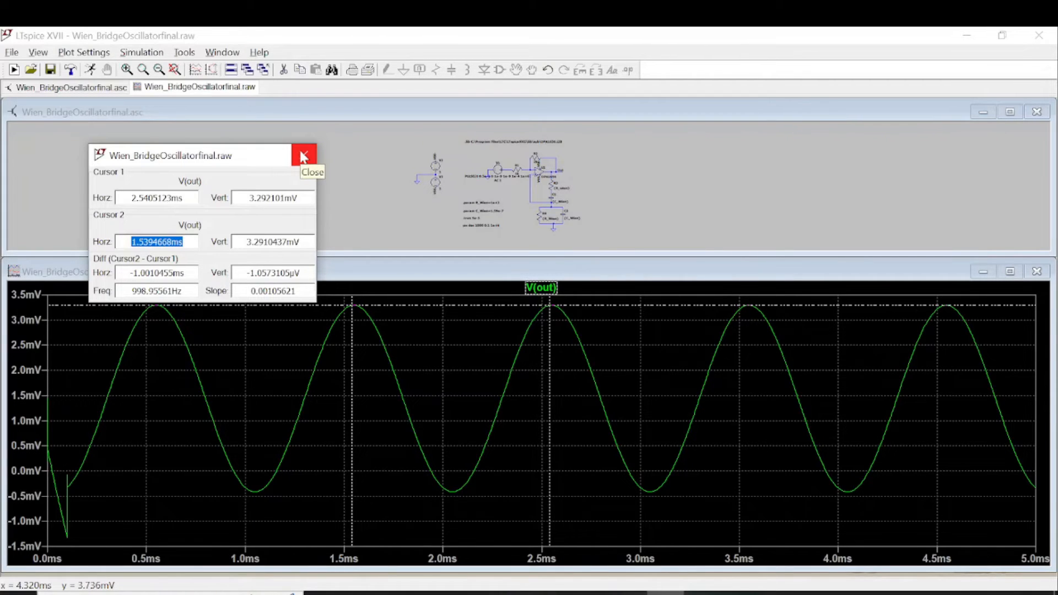
Close the cursor readout and maximize the final schematic window.
{"action": "left_click", "coordinate": [303, 156]}
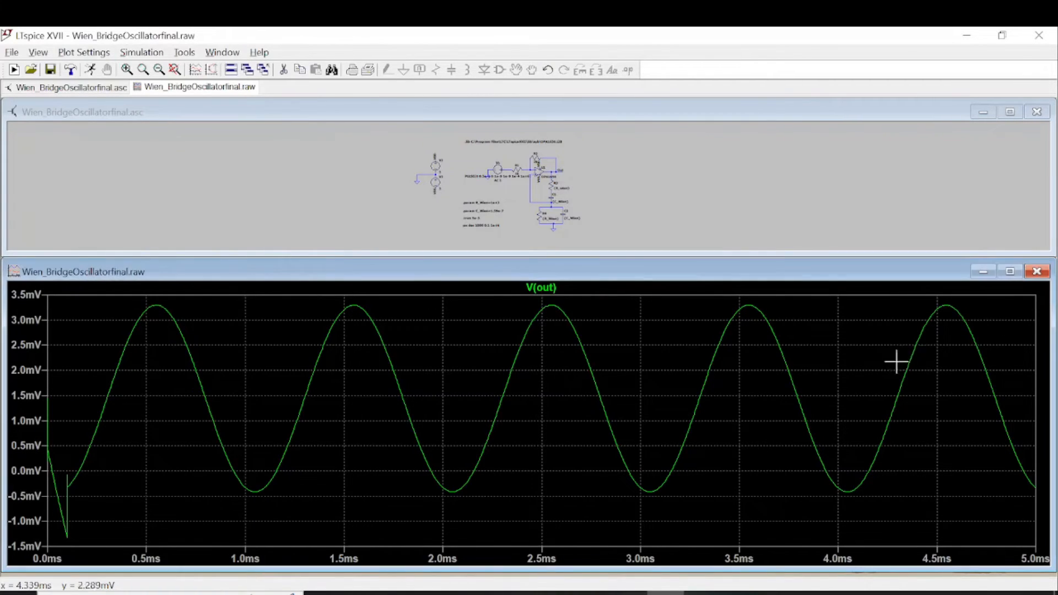
{"action": "mouse_move", "coordinate": [574, 439]}
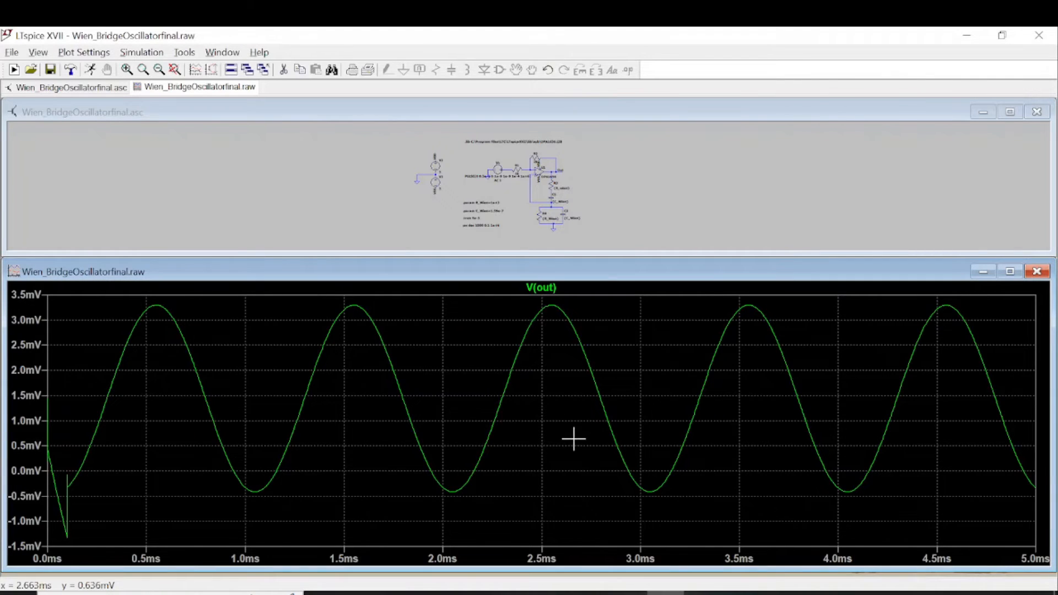
{"action": "mouse_move", "coordinate": [590, 433]}
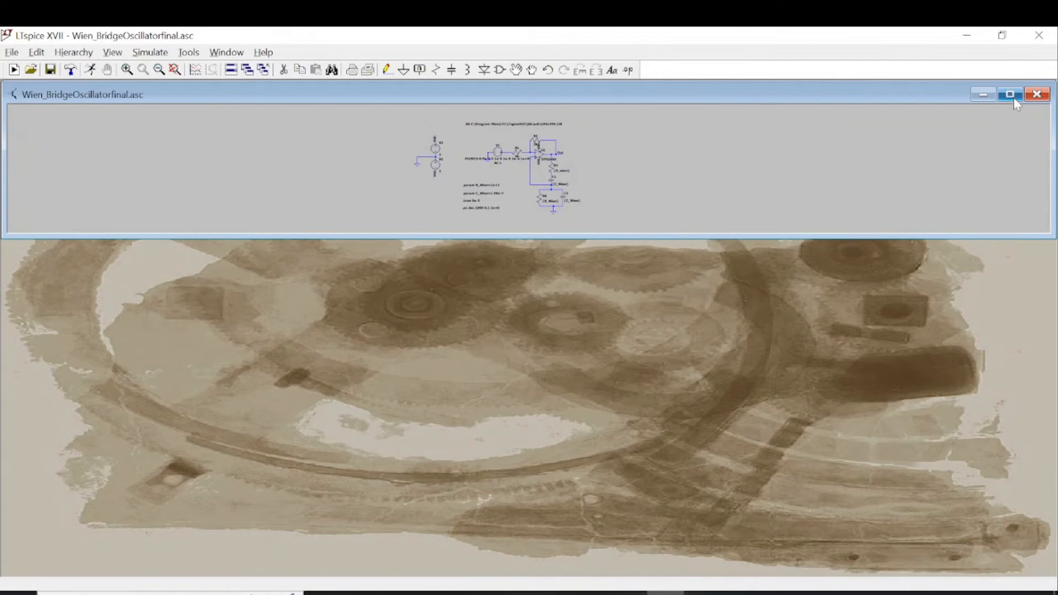
{"action": "left_click", "coordinate": [1009, 94]}
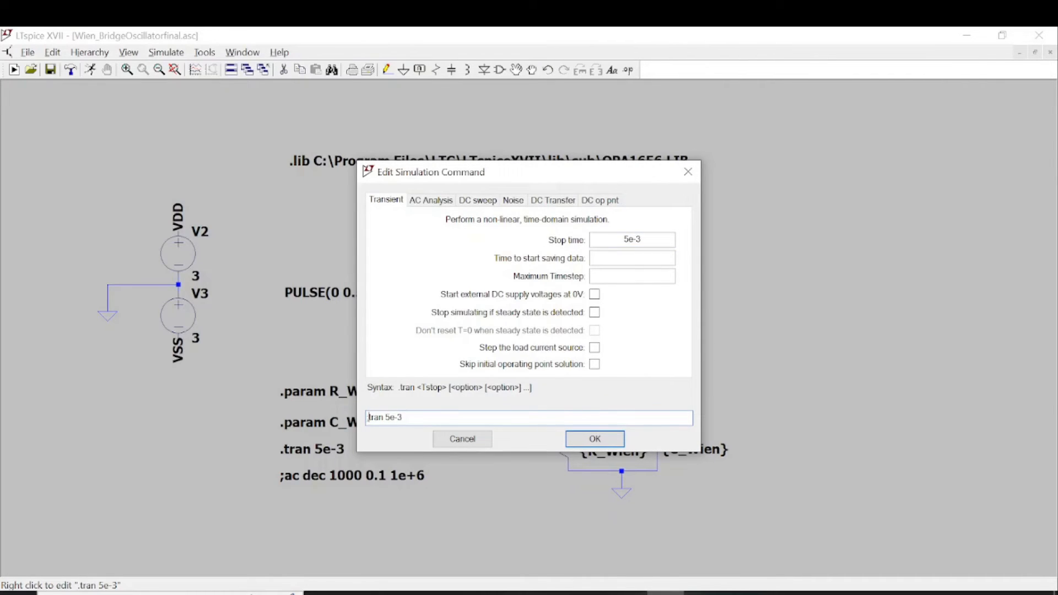
Comment out .tran 5e-3 and activate the .ac dec 1000 0.1 1e+6 directive.
{"action": "left_click", "coordinate": [595, 439]}
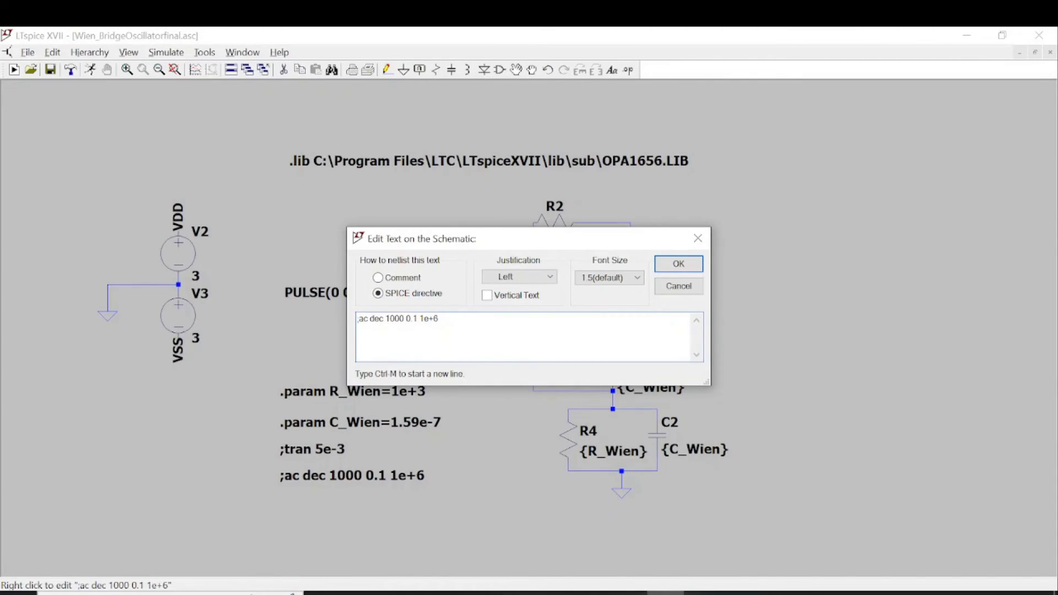
{"action": "key", "text": "BackSpace"}
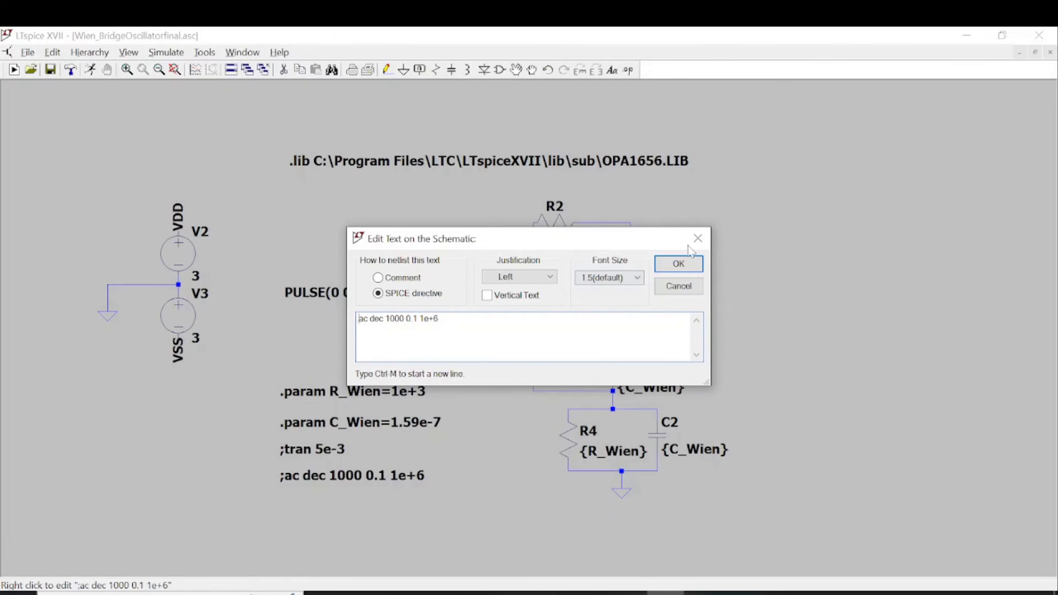
{"action": "left_click", "coordinate": [678, 263]}
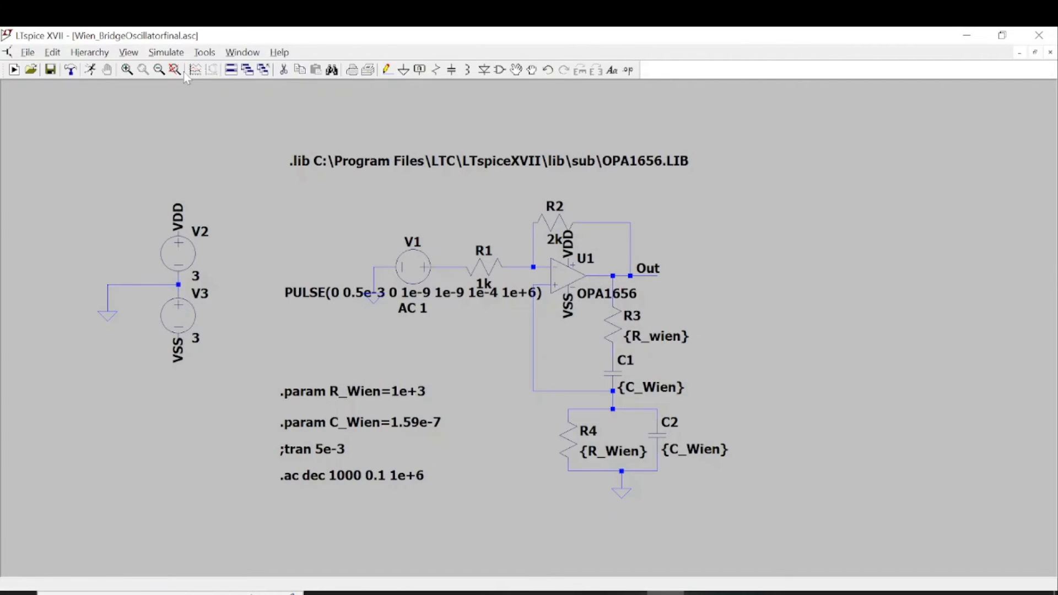
{"action": "mouse_move", "coordinate": [328, 475]}
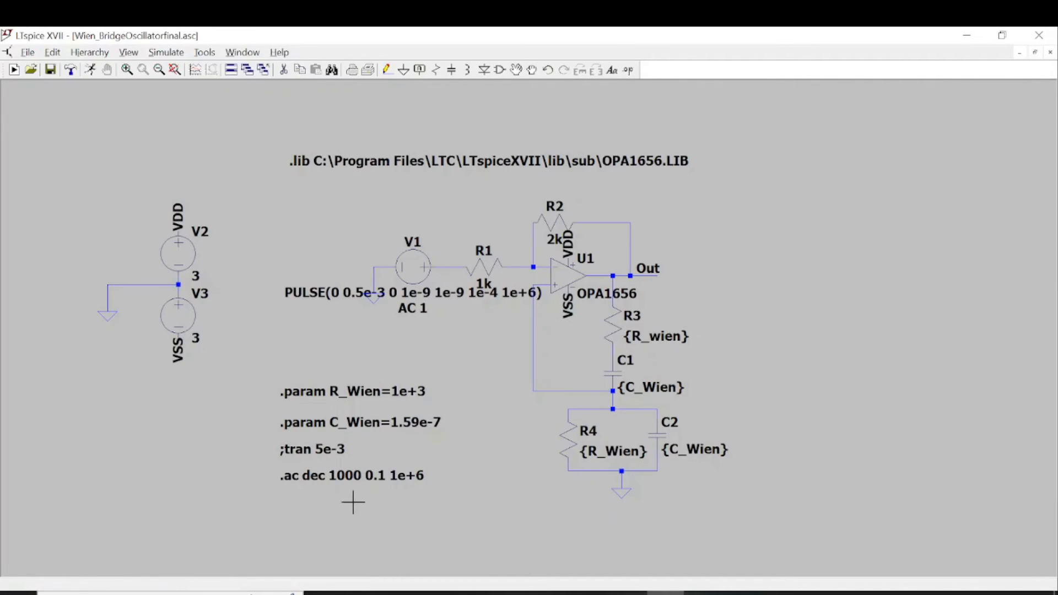
{"action": "mouse_move", "coordinate": [362, 510]}
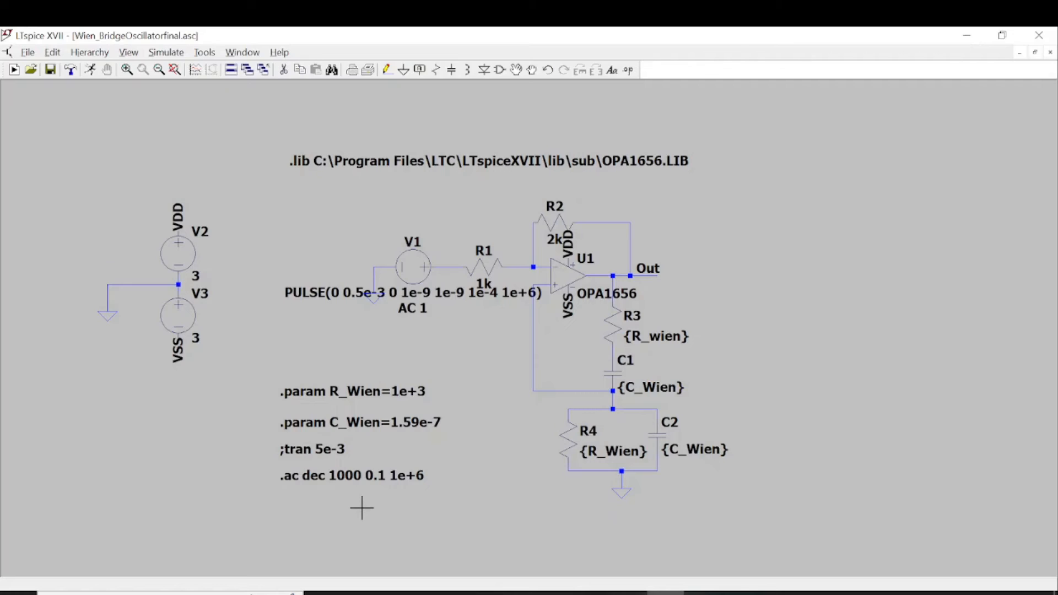
{"action": "mouse_move", "coordinate": [362, 511]}
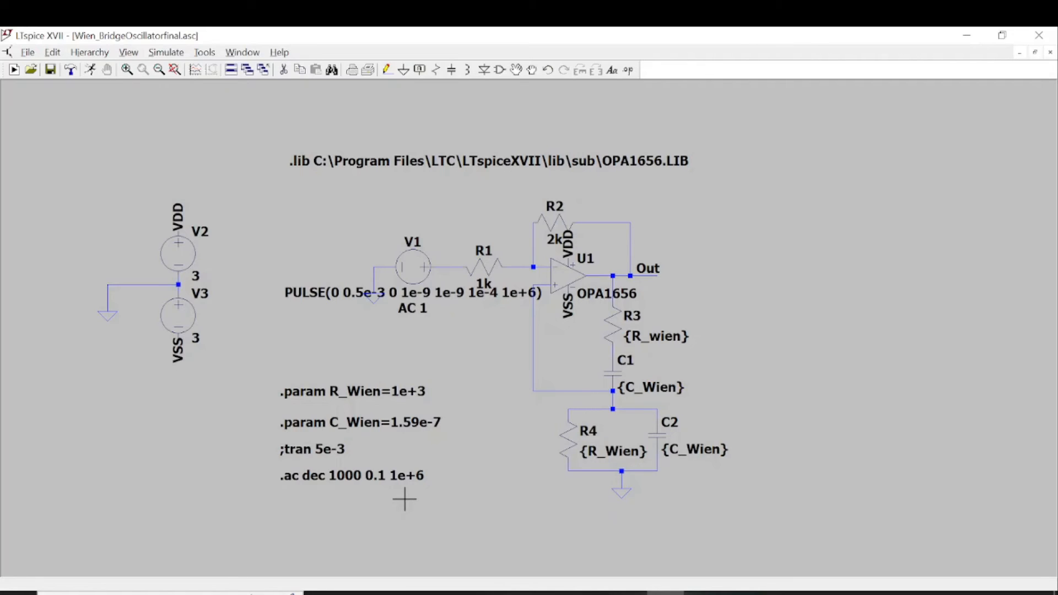
{"action": "left_click", "coordinate": [166, 52]}
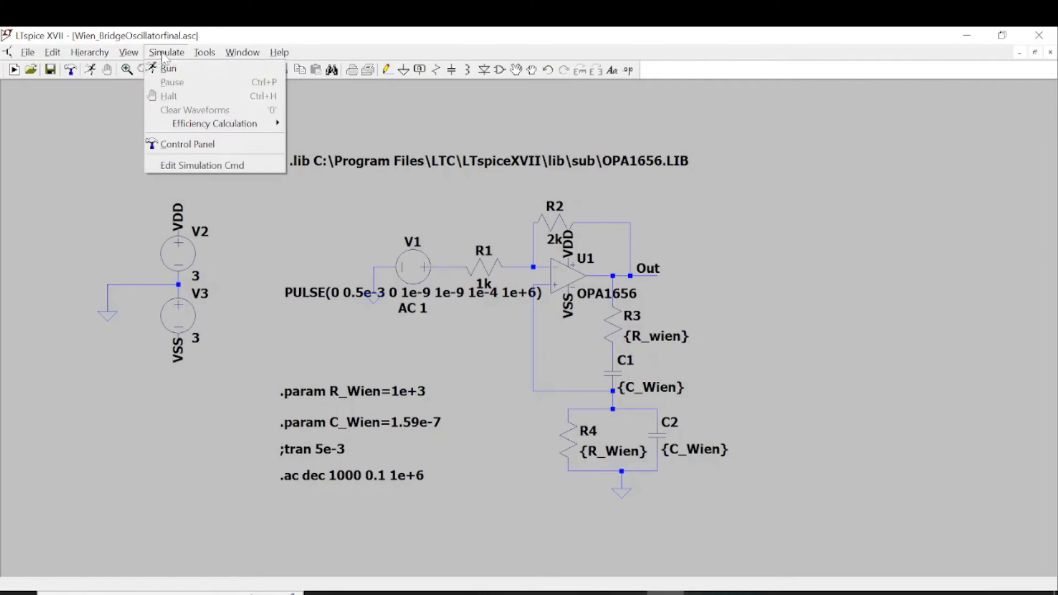
Run the AC sweep and probe the Out net to plot V(out) from 0.1 Hz to 1 MHz.
{"action": "left_click", "coordinate": [168, 67]}
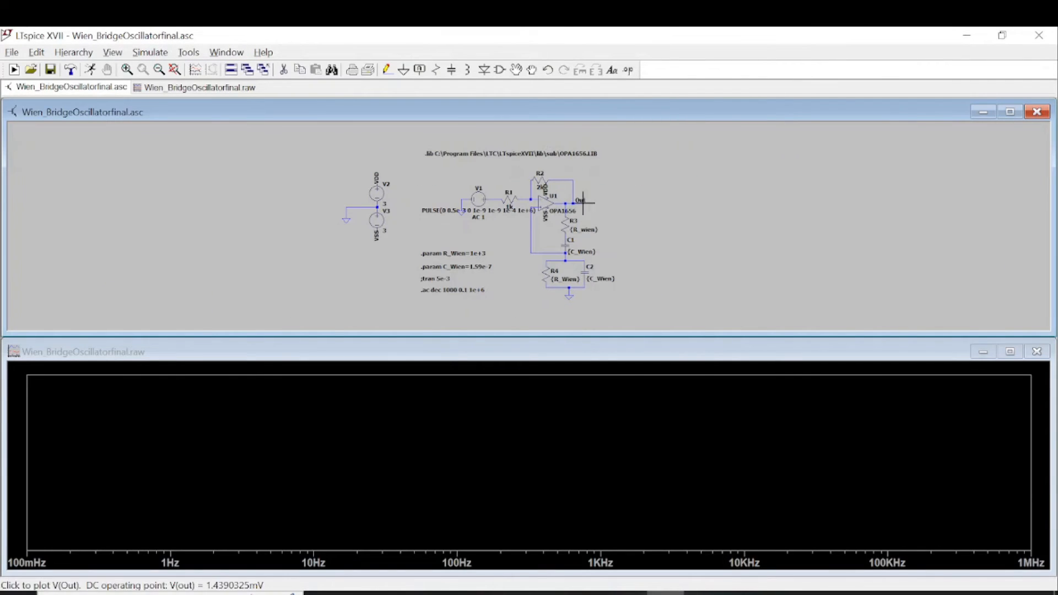
{"action": "left_click", "coordinate": [580, 200]}
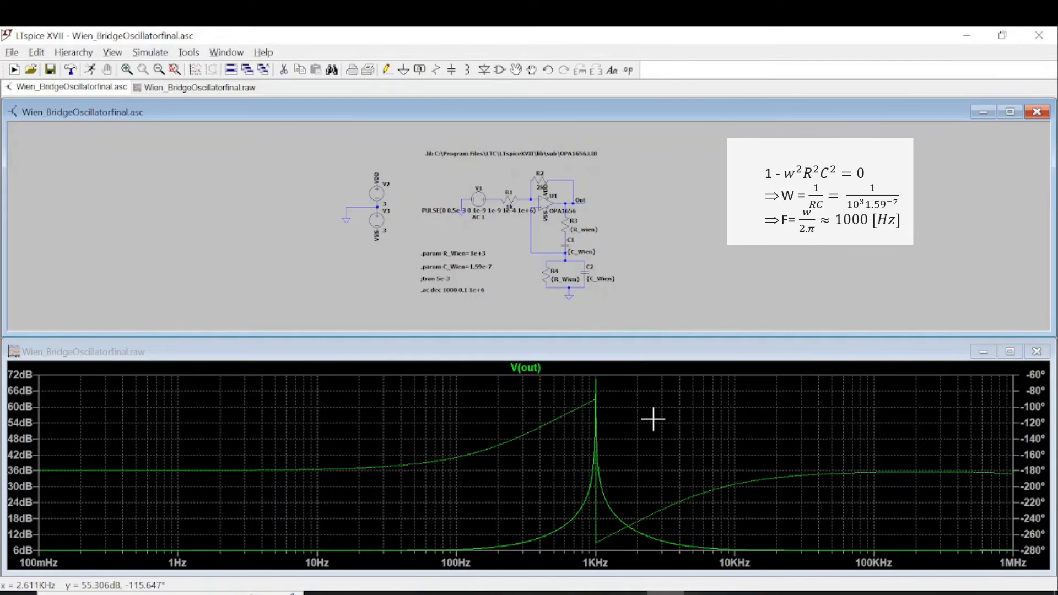
{"action": "mouse_move", "coordinate": [617, 416]}
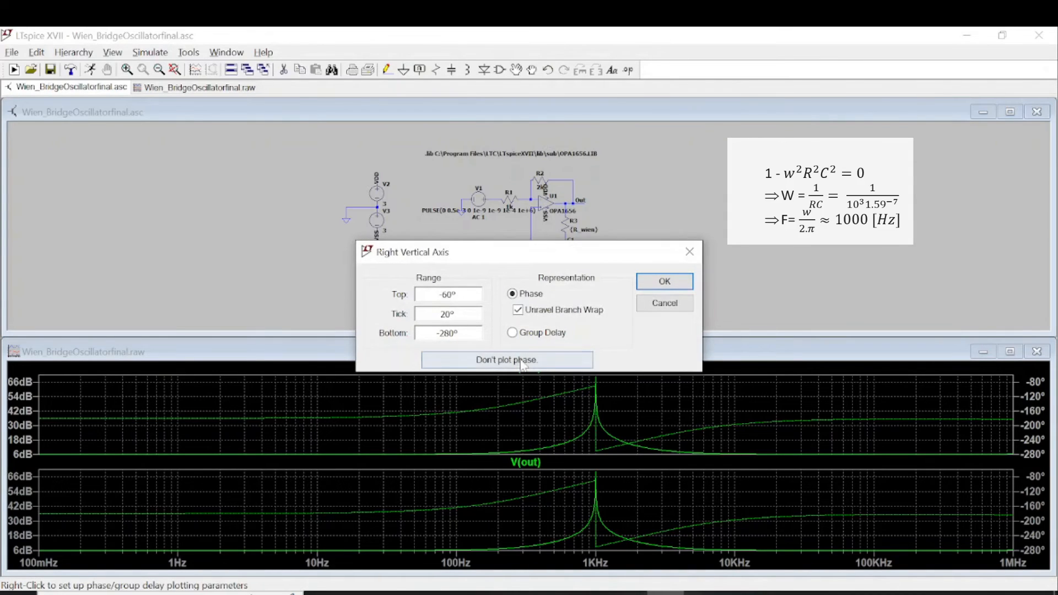
Hide the phase in the upper pane and the magnitude in the lower pane.
{"action": "left_click", "coordinate": [506, 360]}
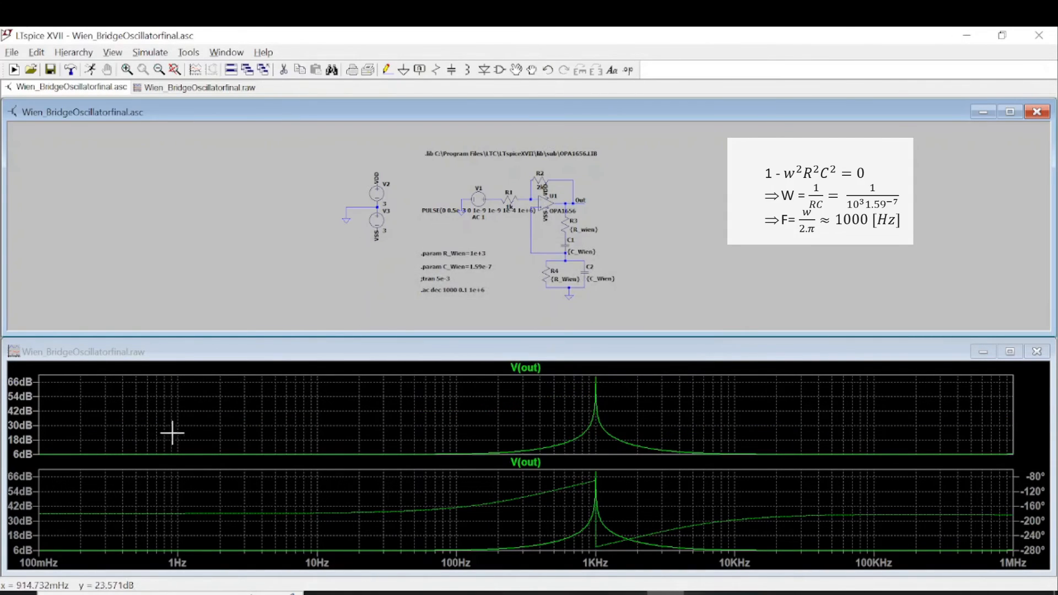
{"action": "right_click", "coordinate": [19, 418]}
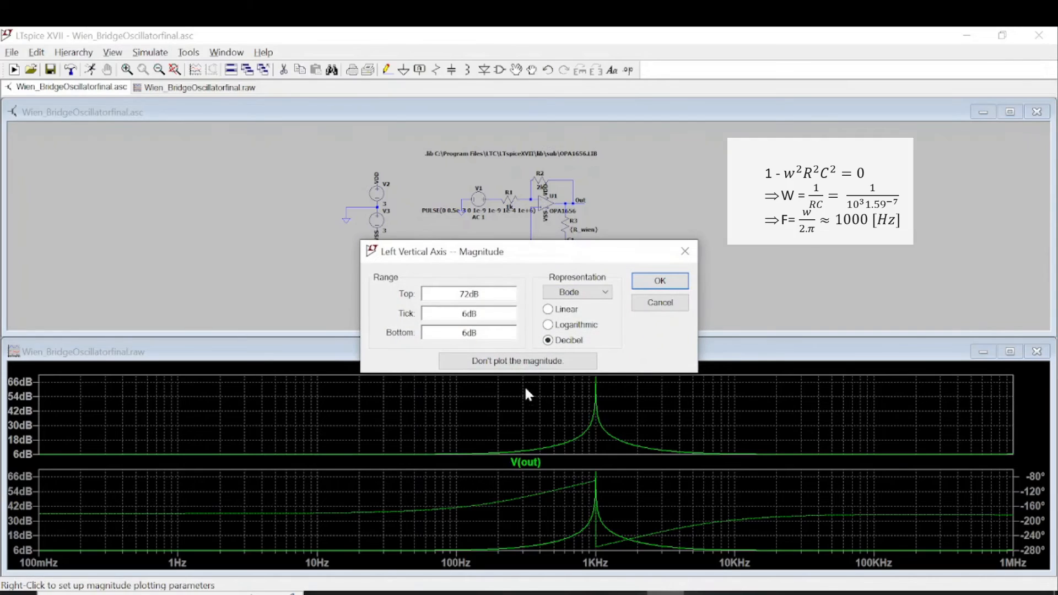
{"action": "left_click", "coordinate": [658, 281]}
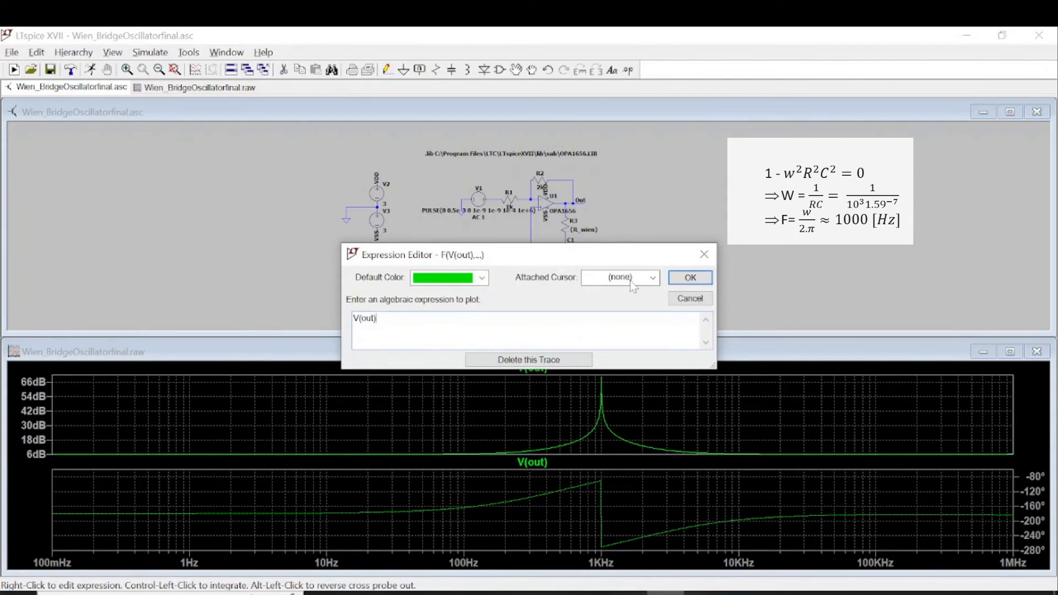
Attach cursor 1 to V(out) and read 1.0012 kHz, 68.60 dB, −186.75° at the peak.
{"action": "left_click", "coordinate": [689, 277]}
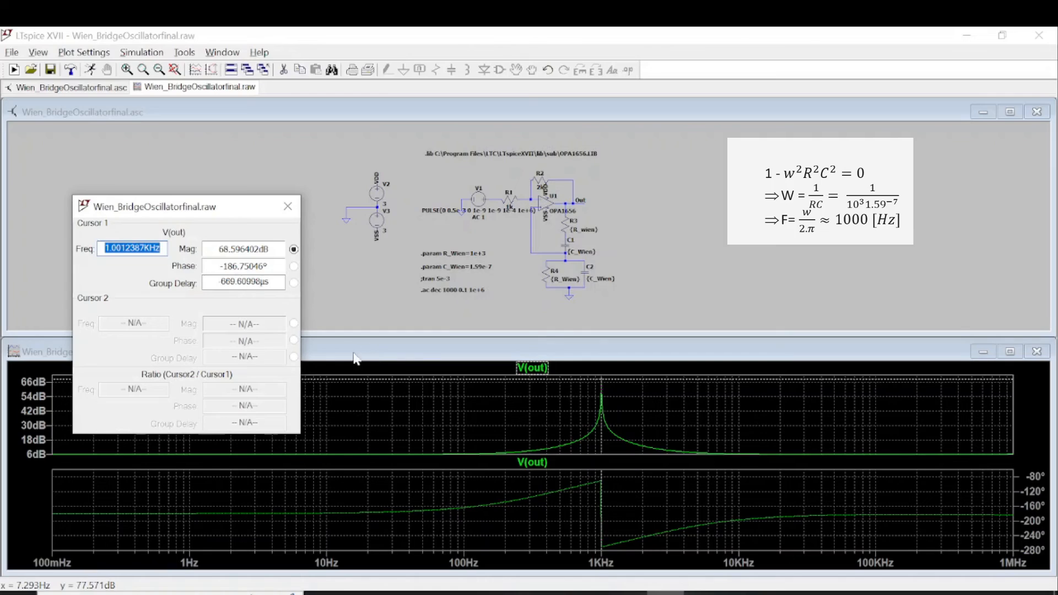
{"action": "left_click", "coordinate": [243, 266]}
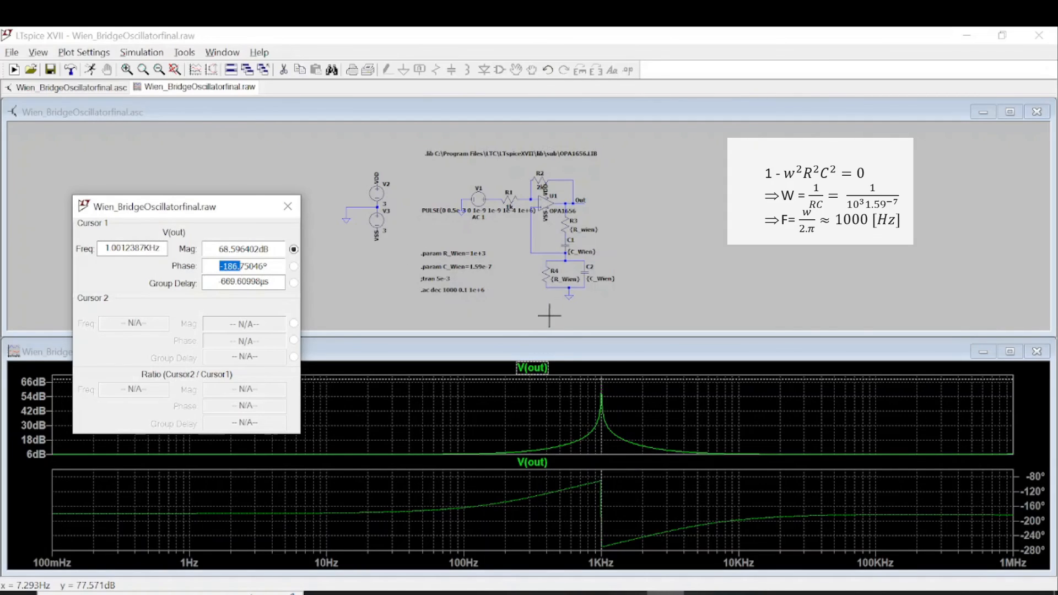
{"action": "mouse_move", "coordinate": [540, 319]}
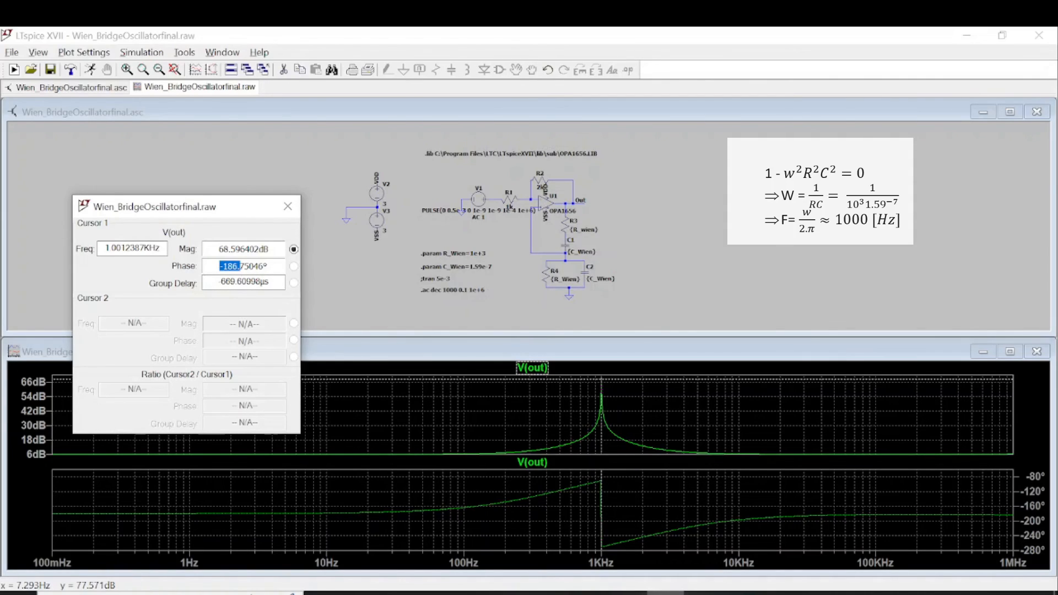
{"action": "mouse_move", "coordinate": [485, 264]}
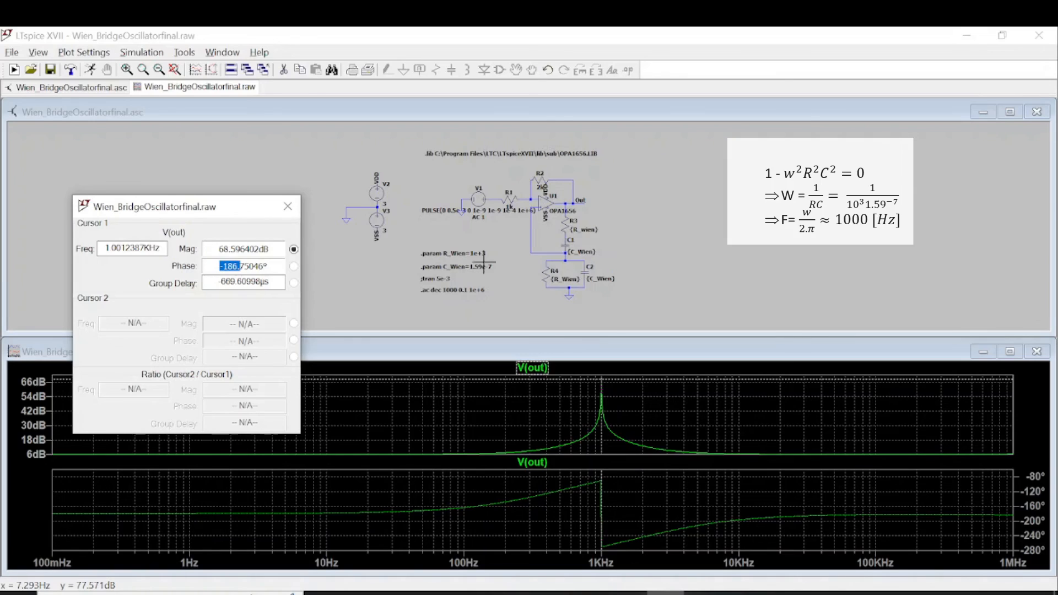